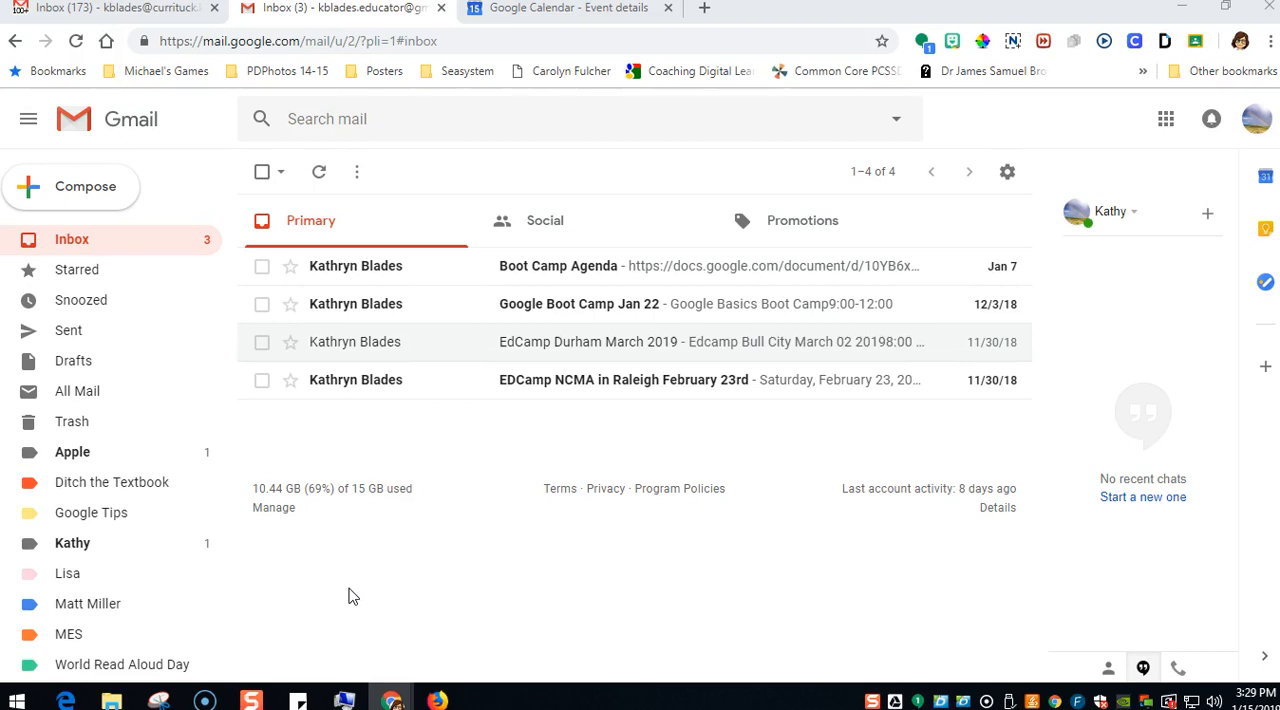
pyautogui.moveTo(332, 340)
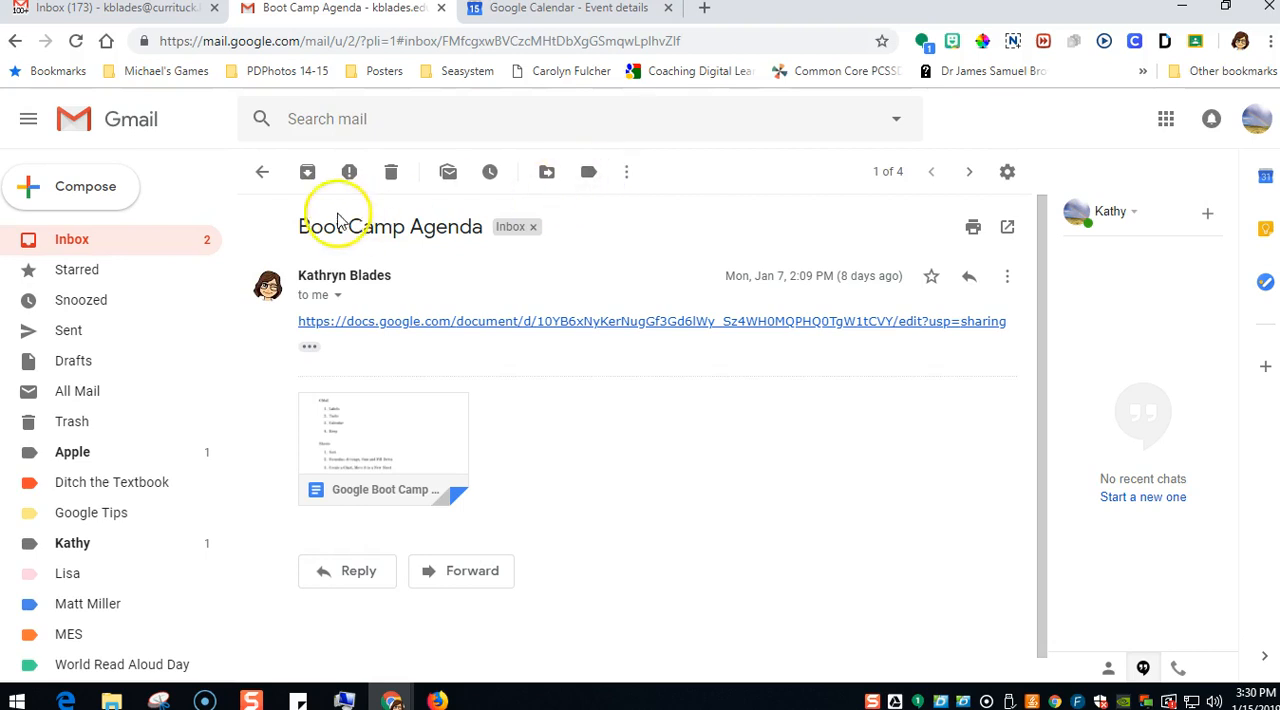
pyautogui.moveTo(588, 172)
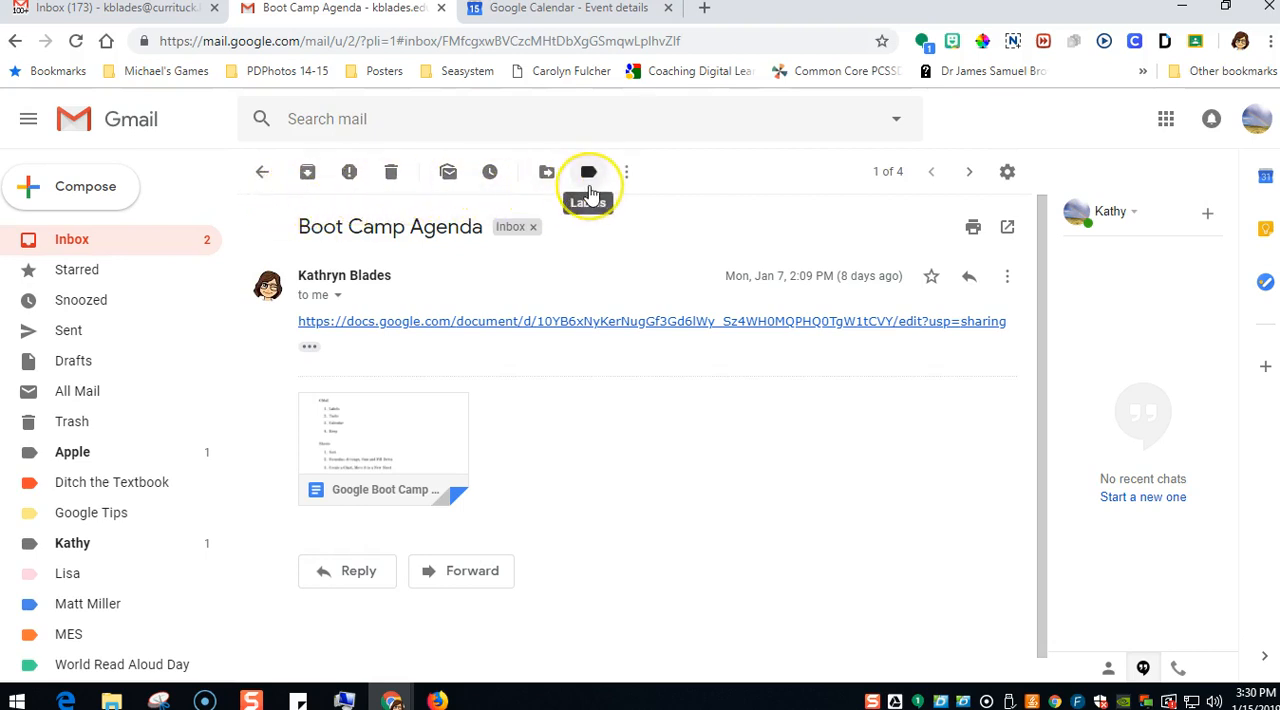
pyautogui.moveTo(628, 172)
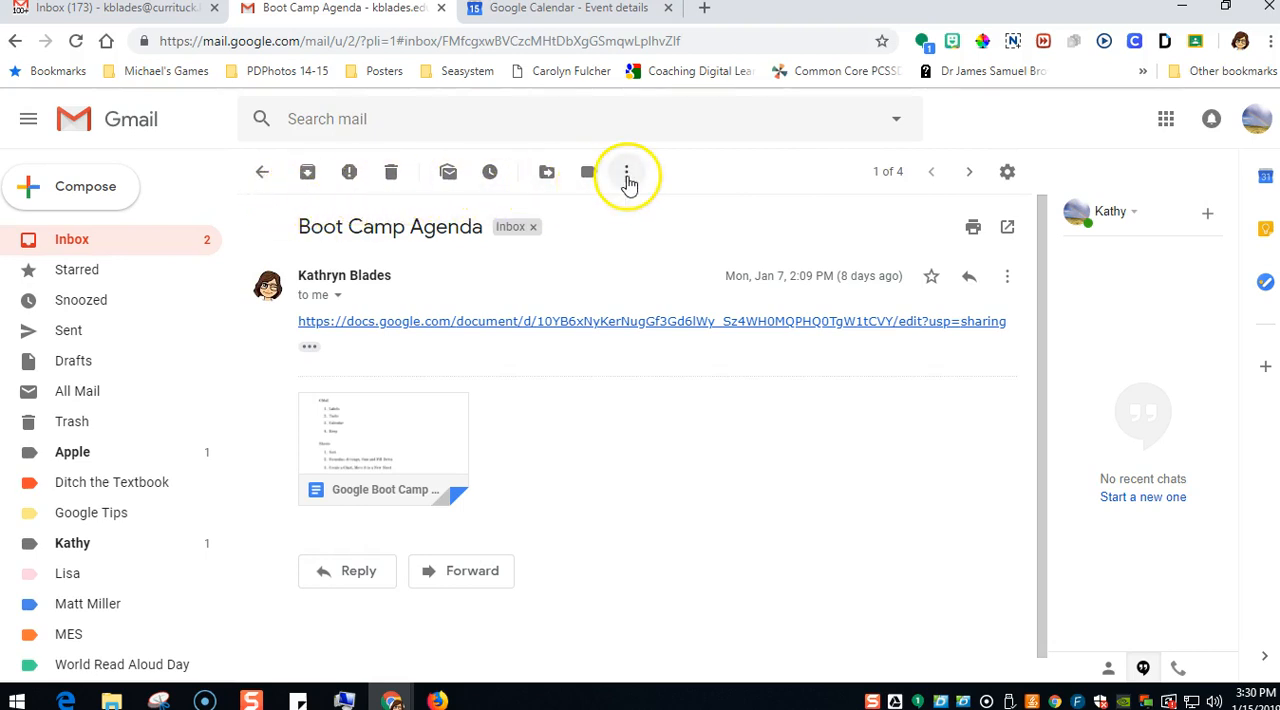
# - Create a calendar event from the Boot Camp Agenda email via the message's More menu
pyautogui.click(628, 172)
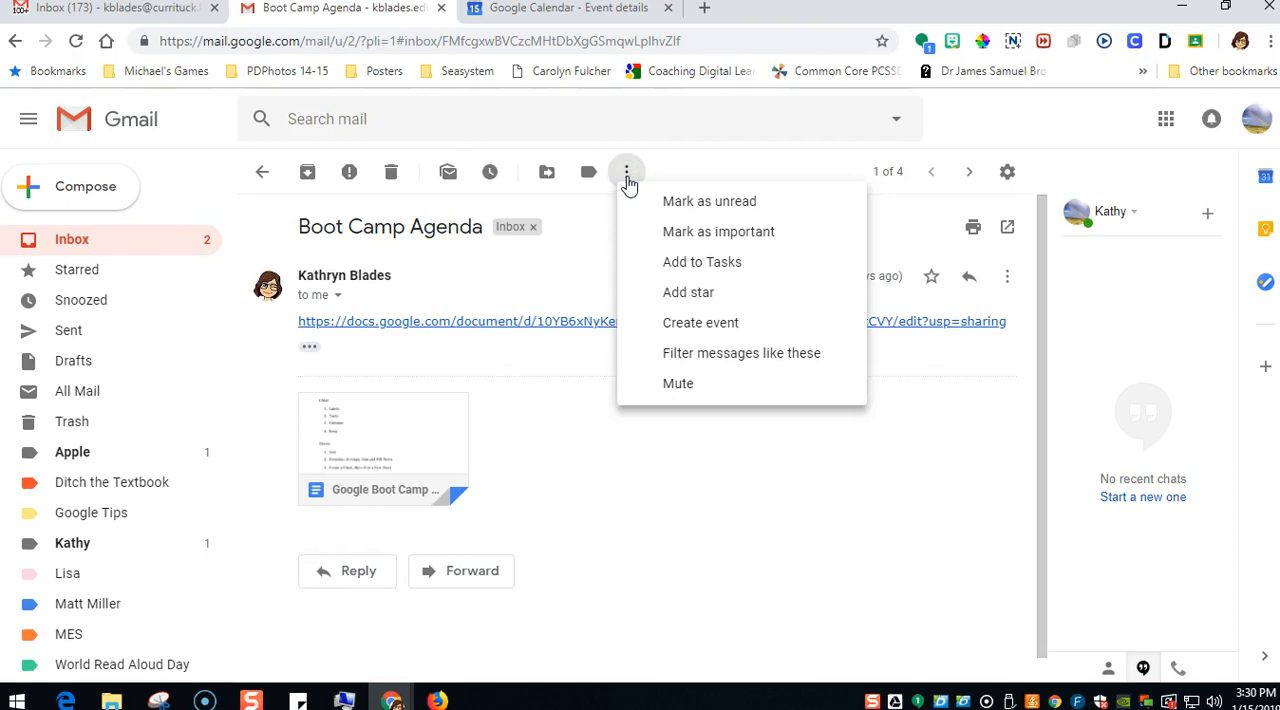
pyautogui.moveTo(702, 262)
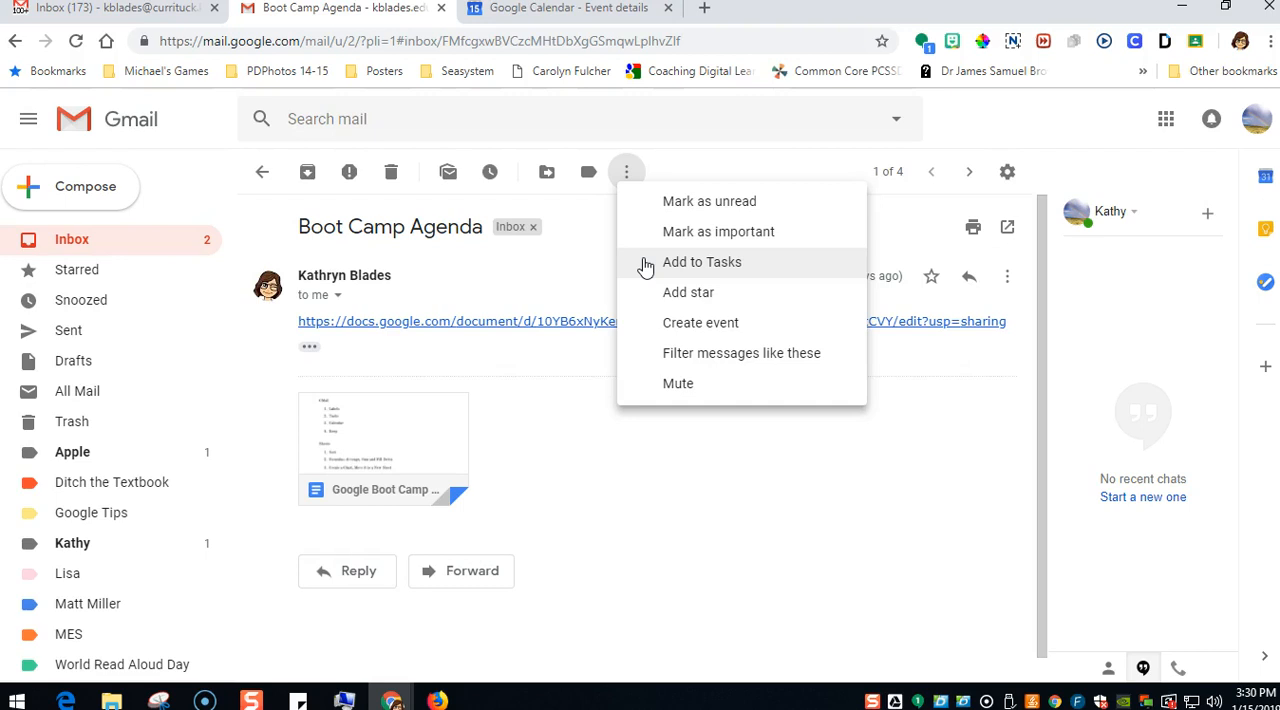
pyautogui.moveTo(644, 330)
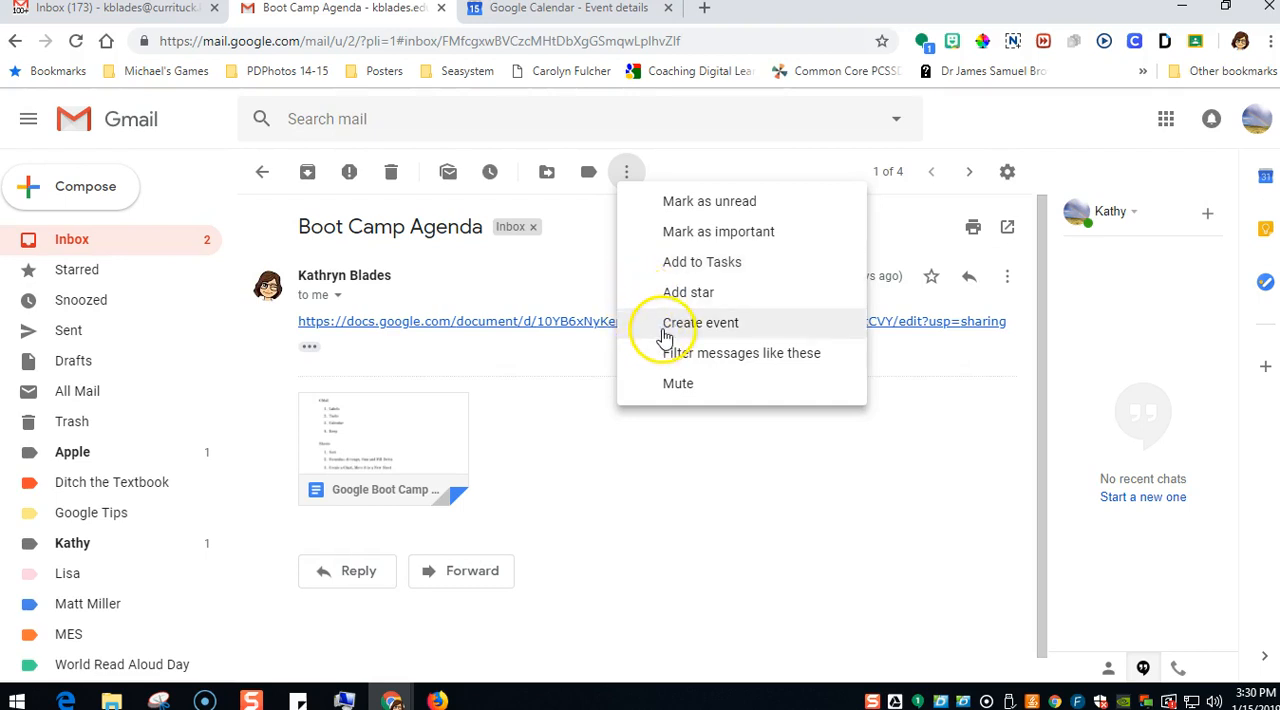
pyautogui.click(700, 322)
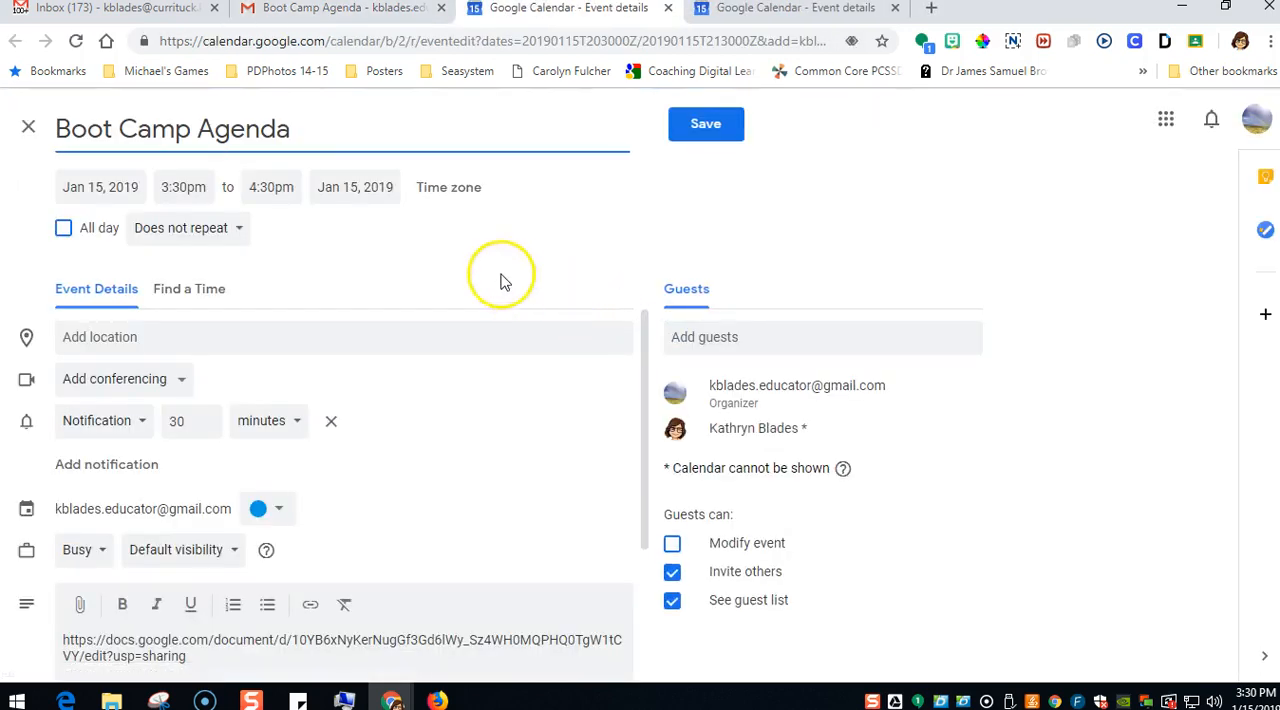
# - Schedule the event for Jan 25, 2019, starting 8:00am and ending 11:00am
pyautogui.click(290, 128)
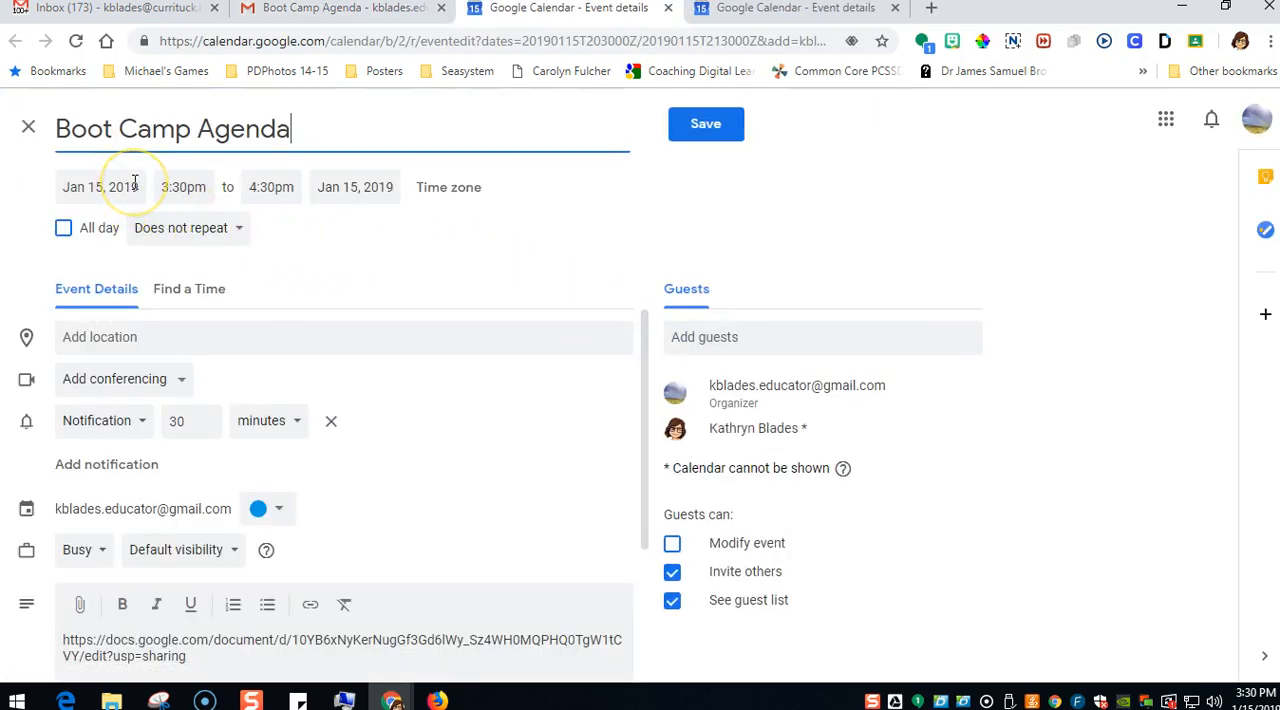
pyautogui.click(100, 188)
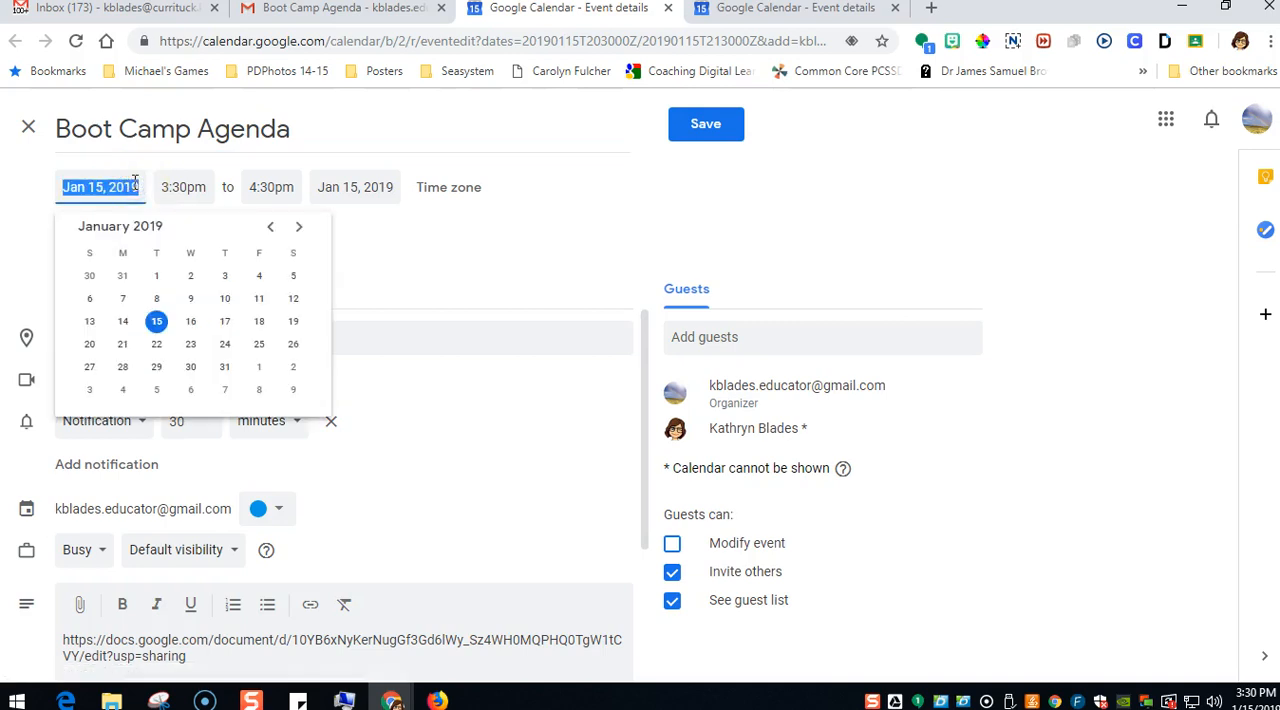
pyautogui.moveTo(224, 320)
pyautogui.write('2')
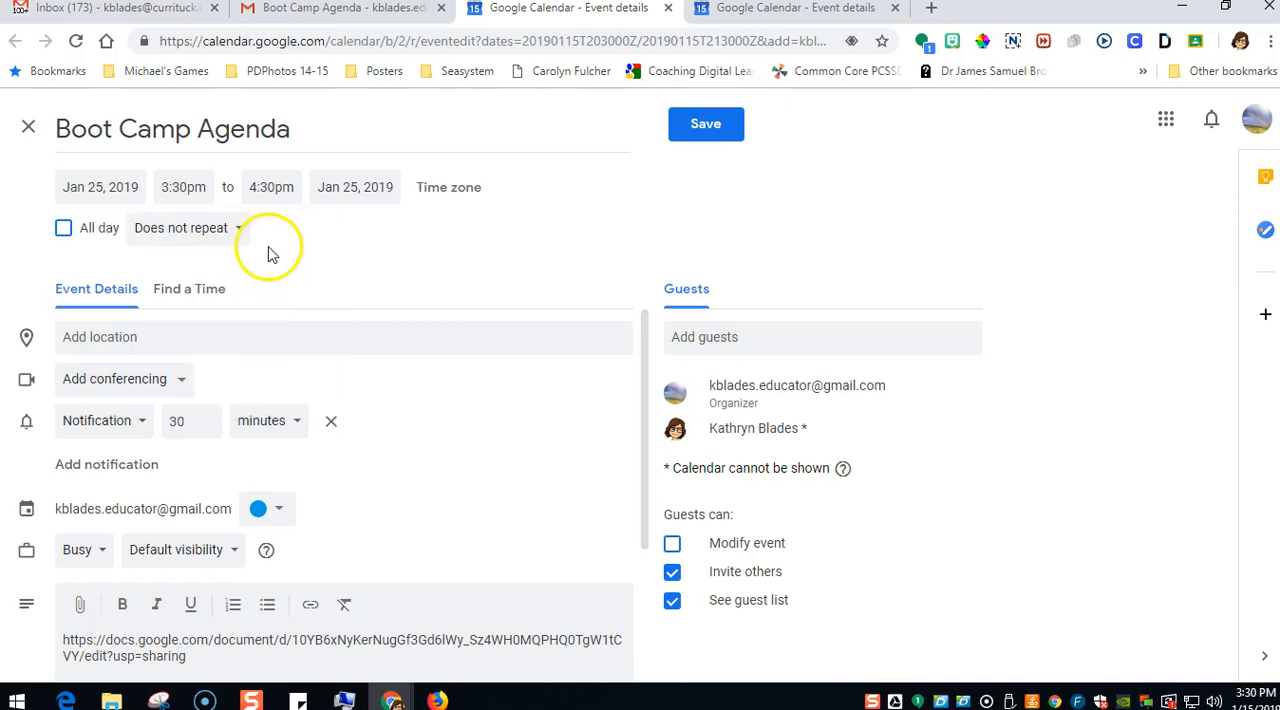
pyautogui.click(184, 188)
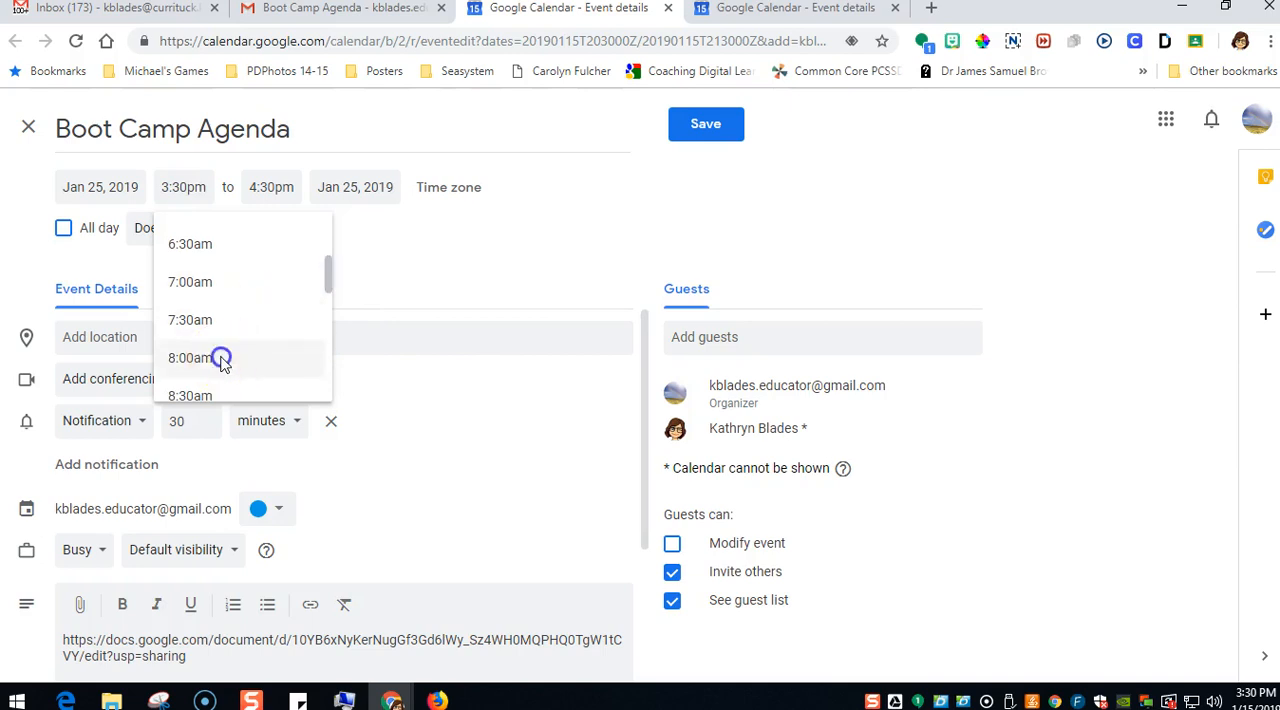
pyautogui.click(190, 358)
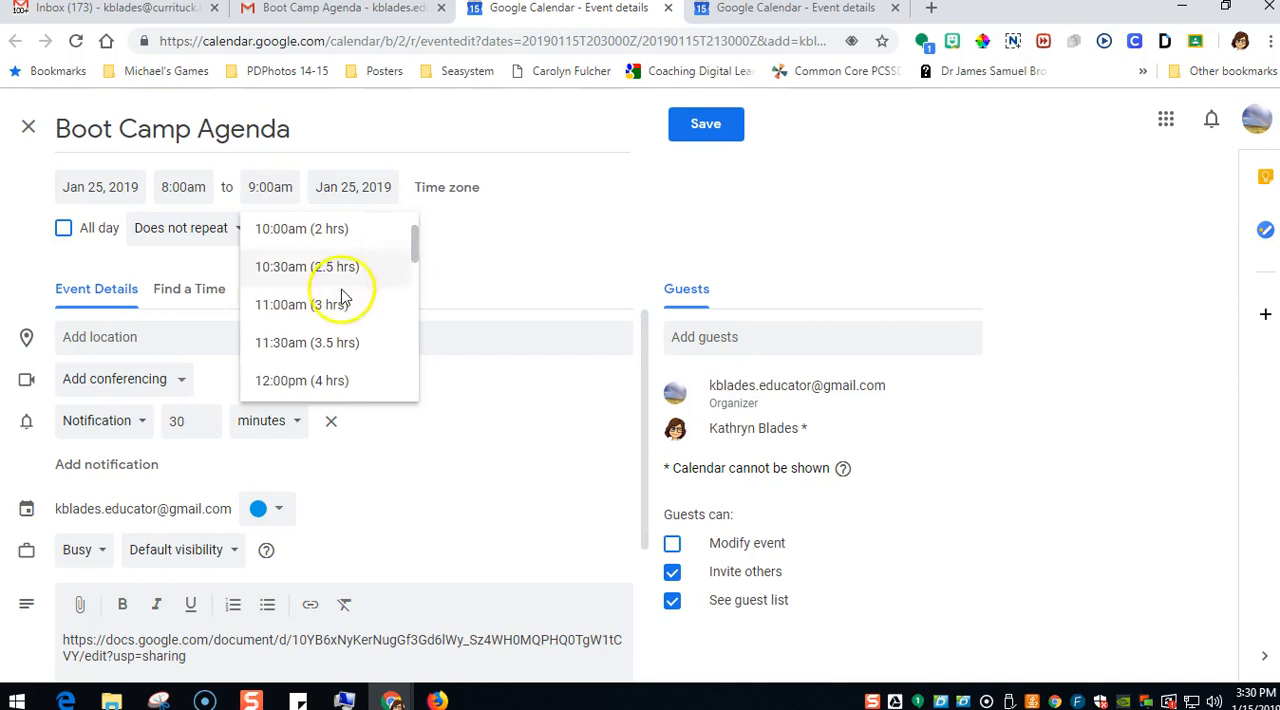
pyautogui.click(308, 304)
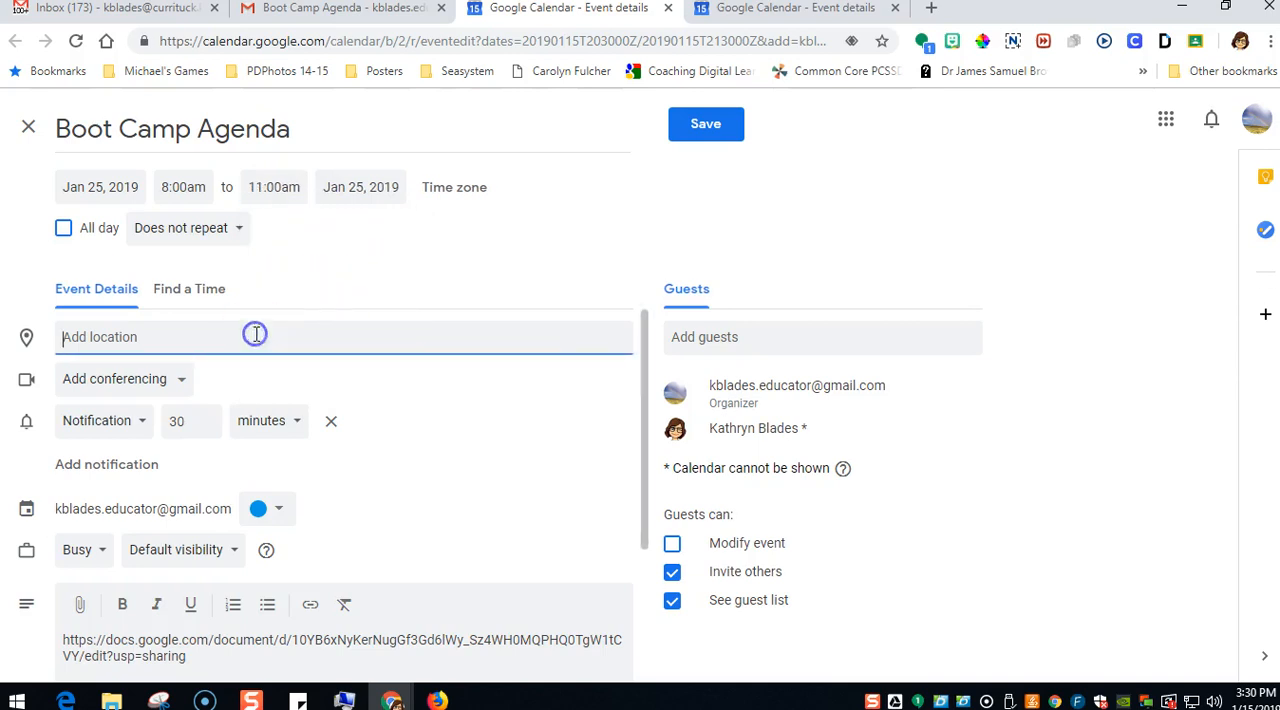
# - Set the location to Moyock Elementary School, 255 Shingle Landing Rd, Moyock, NC
pyautogui.write('Moyock El')
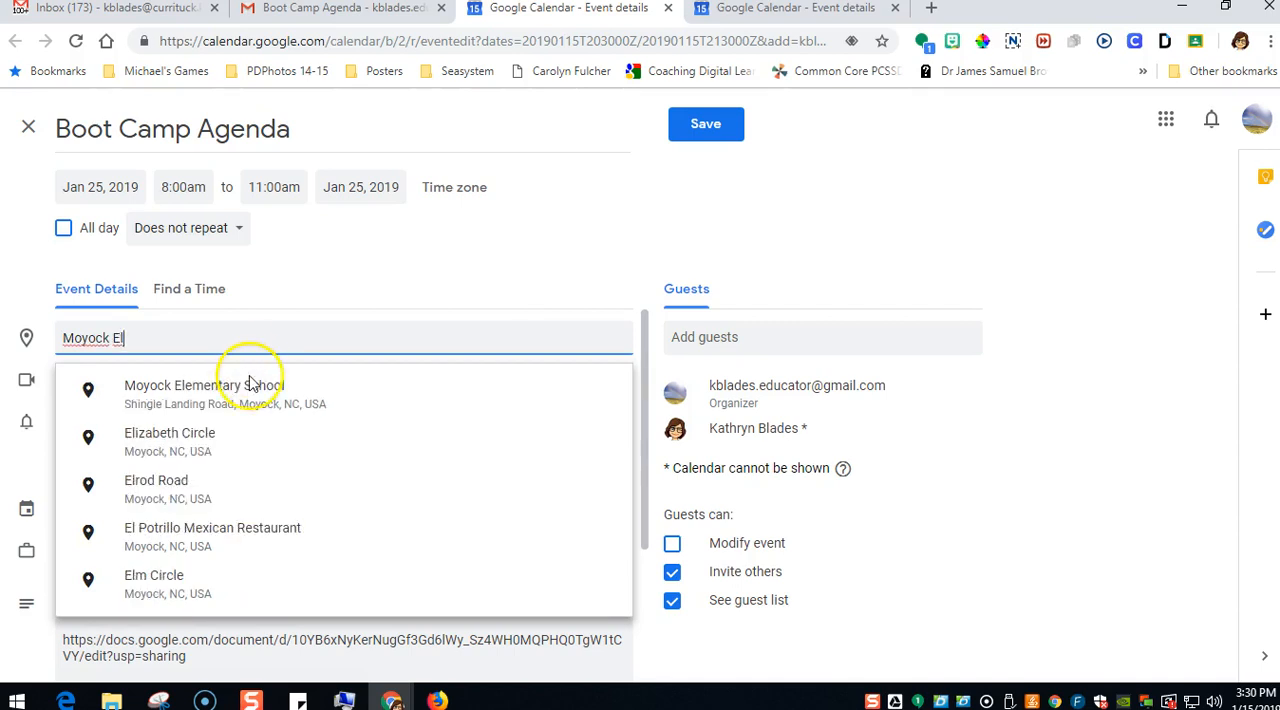
pyautogui.click(186, 388)
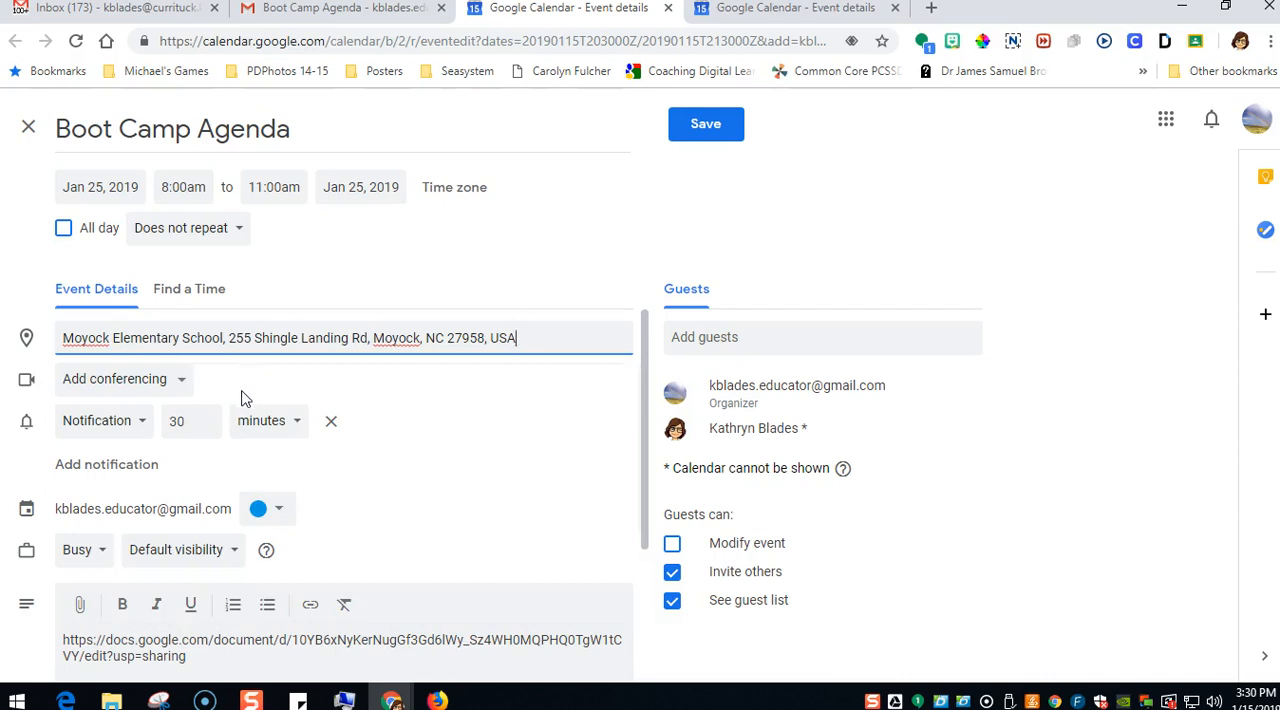
pyautogui.moveTo(260, 430)
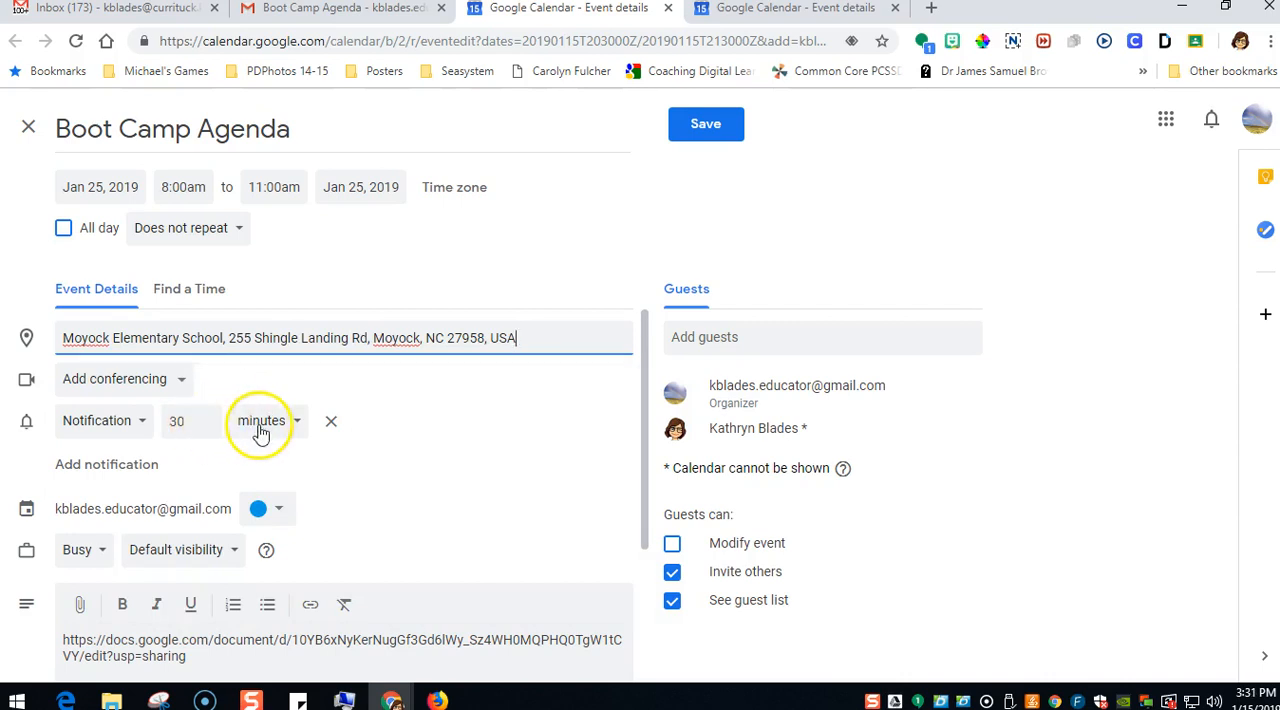
# - Make the first reminder an email sent 3 days before the event
pyautogui.click(104, 420)
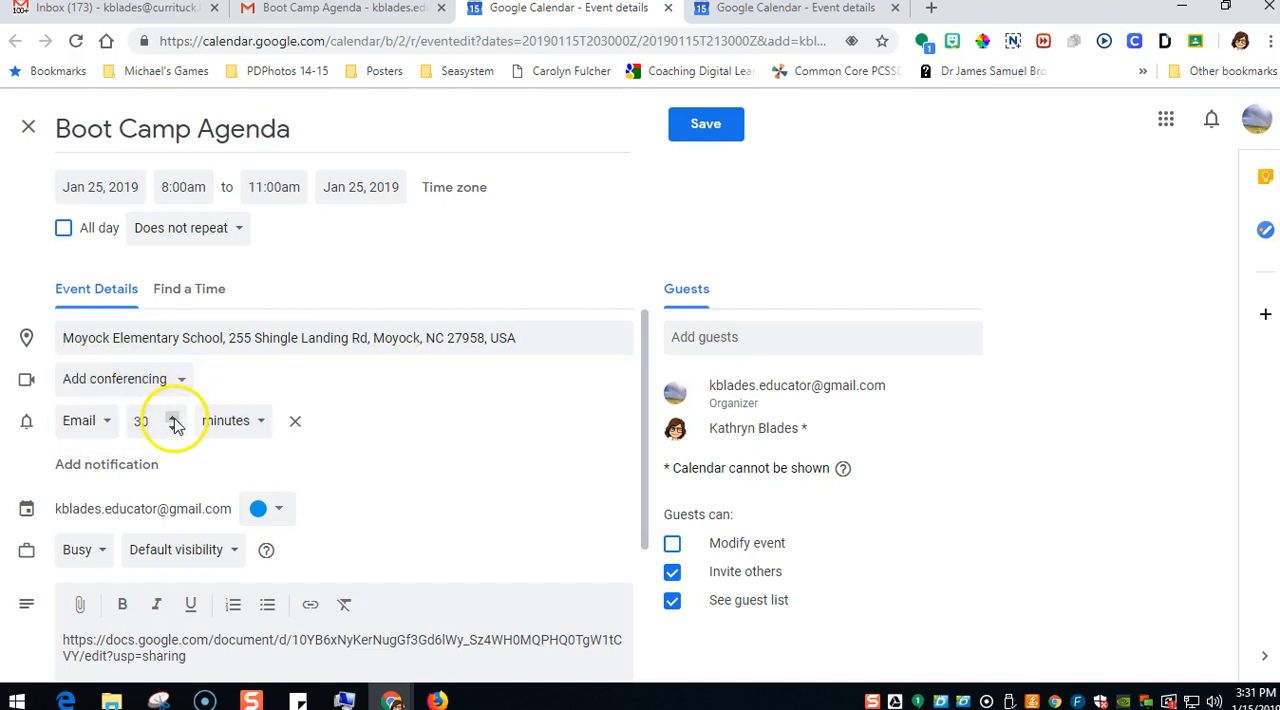
pyautogui.write('31')
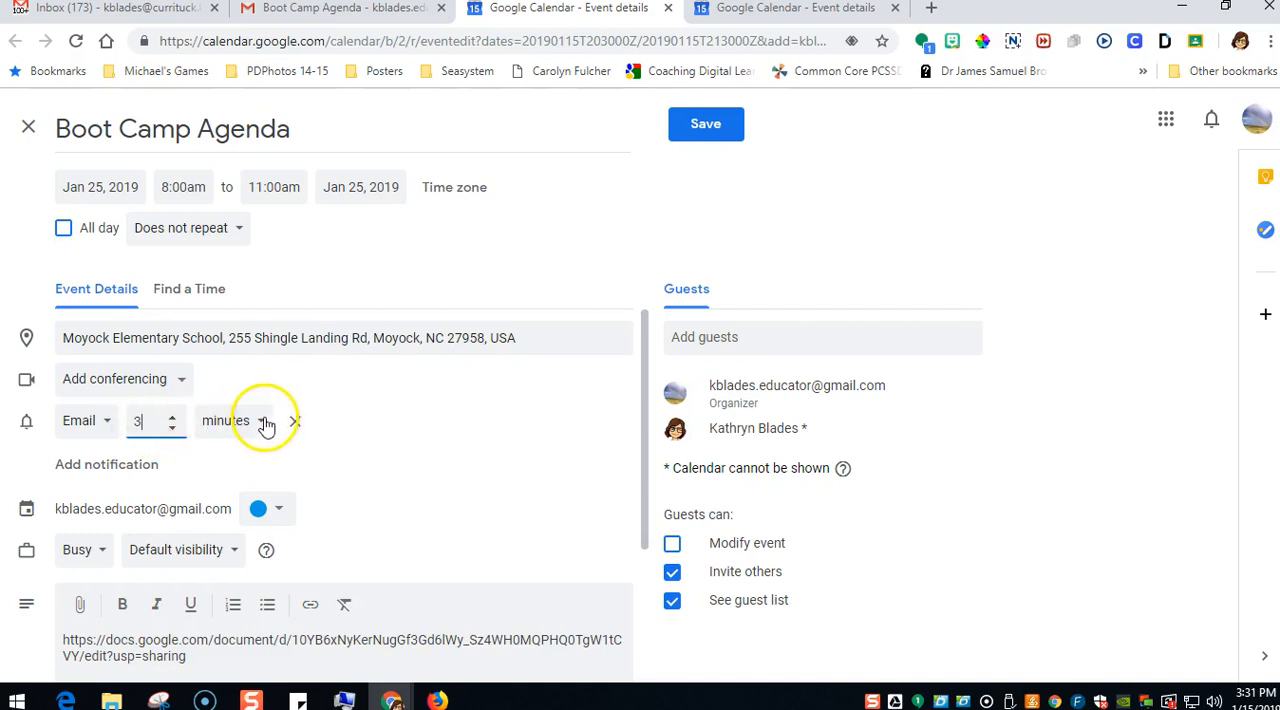
pyautogui.click(224, 420)
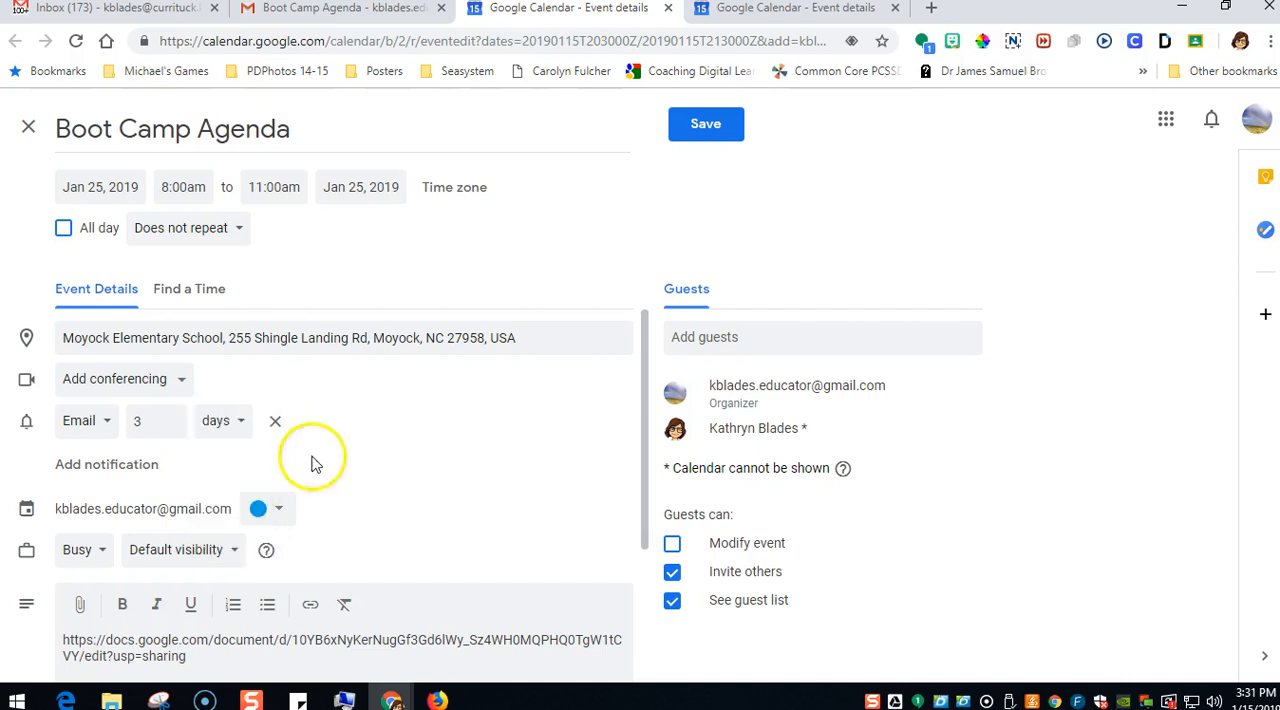
pyautogui.moveTo(370, 442)
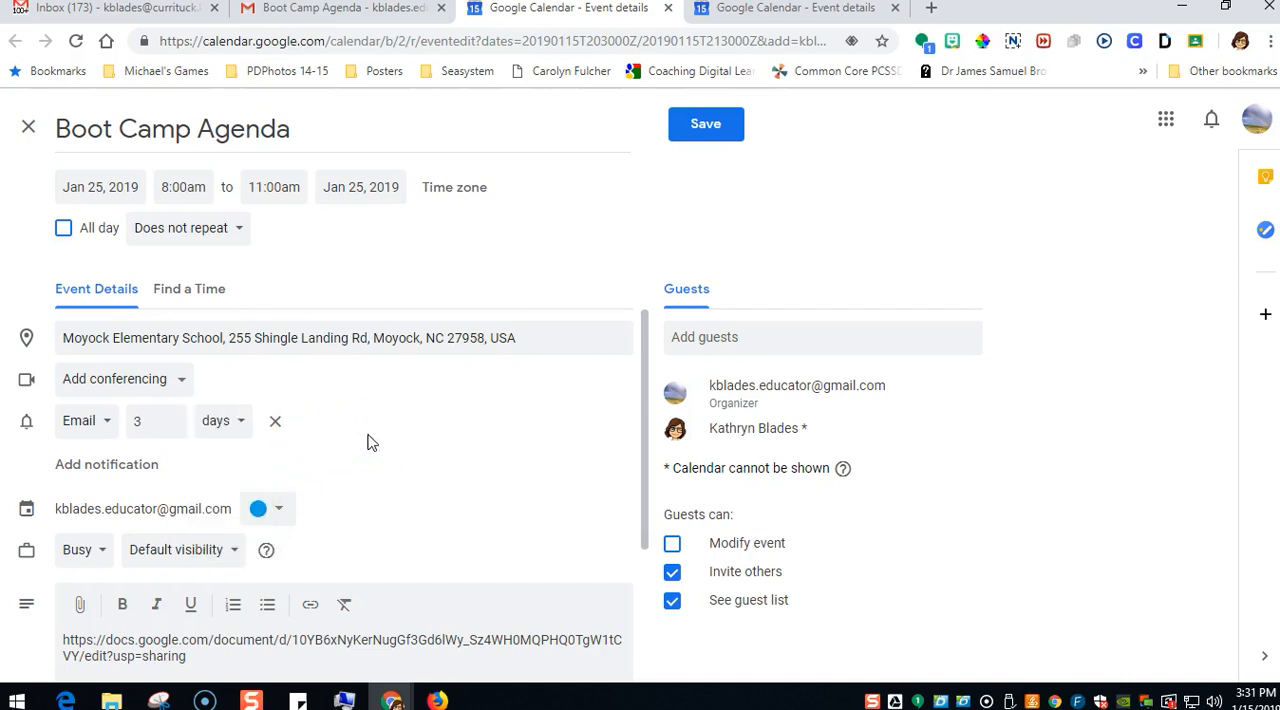
# - Add a second reminder as a notification 1 hour before the event
pyautogui.click(106, 464)
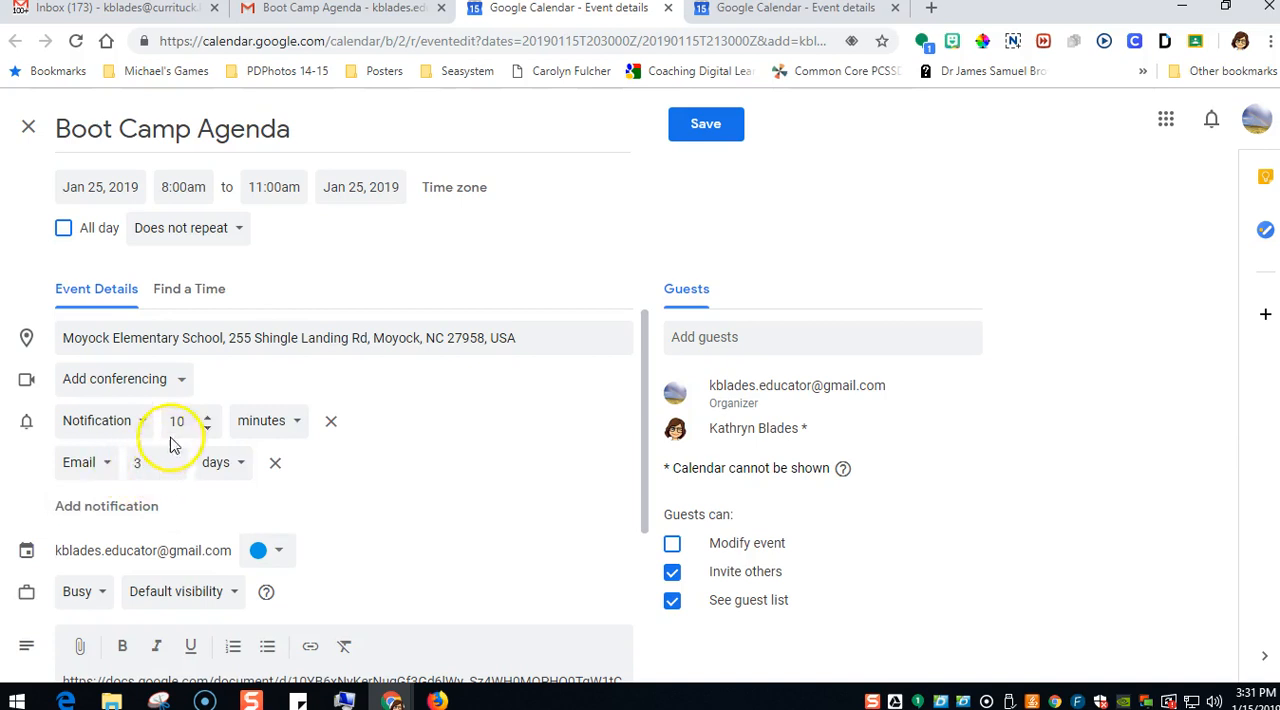
pyautogui.click(176, 420)
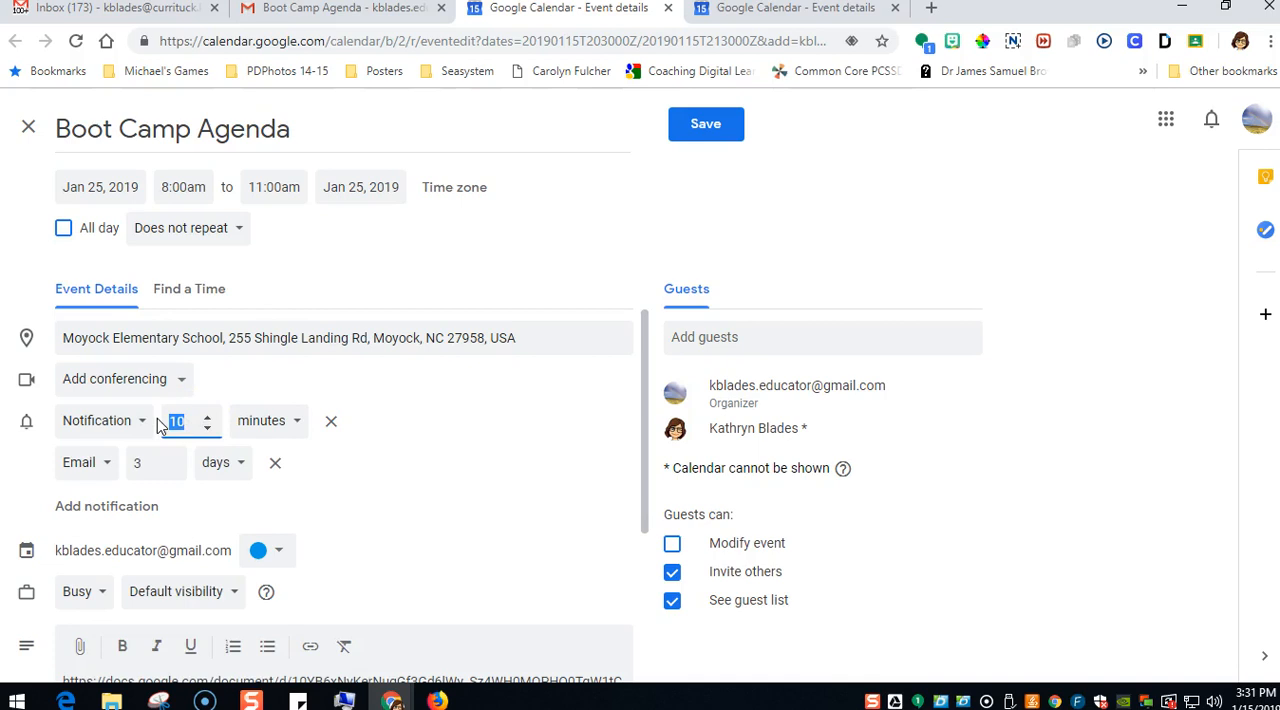
pyautogui.write('1')
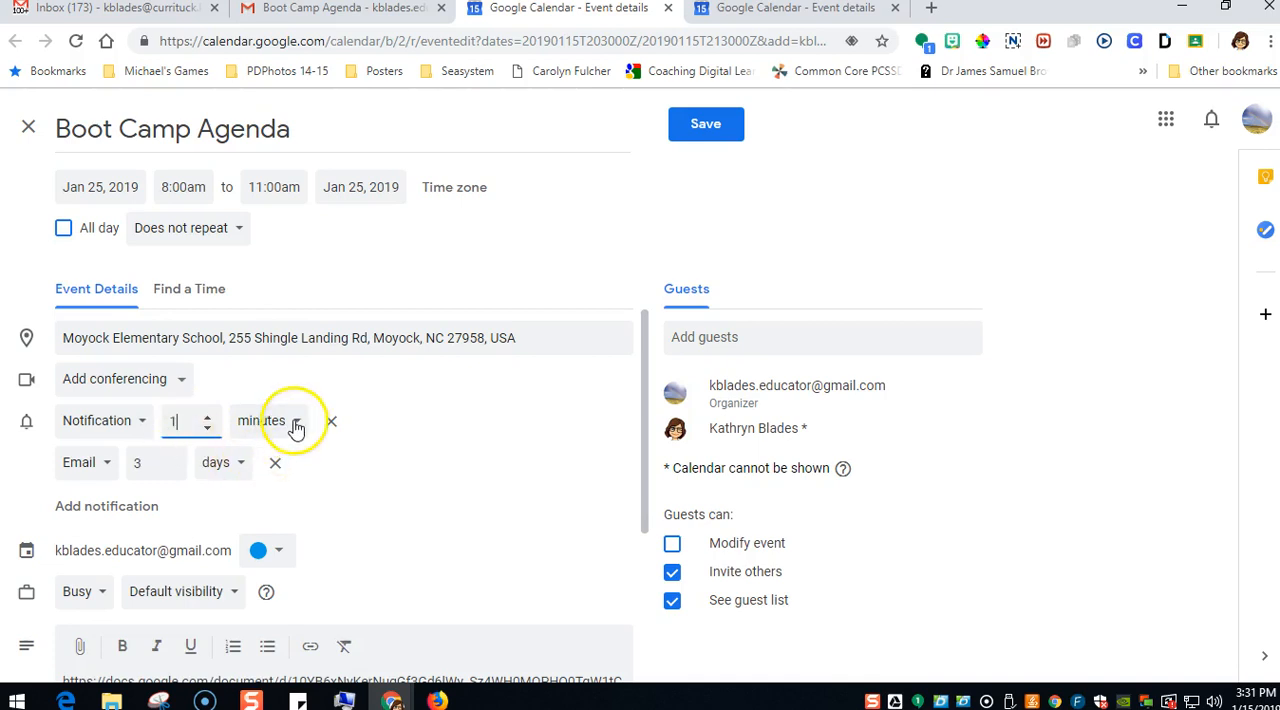
pyautogui.click(260, 420)
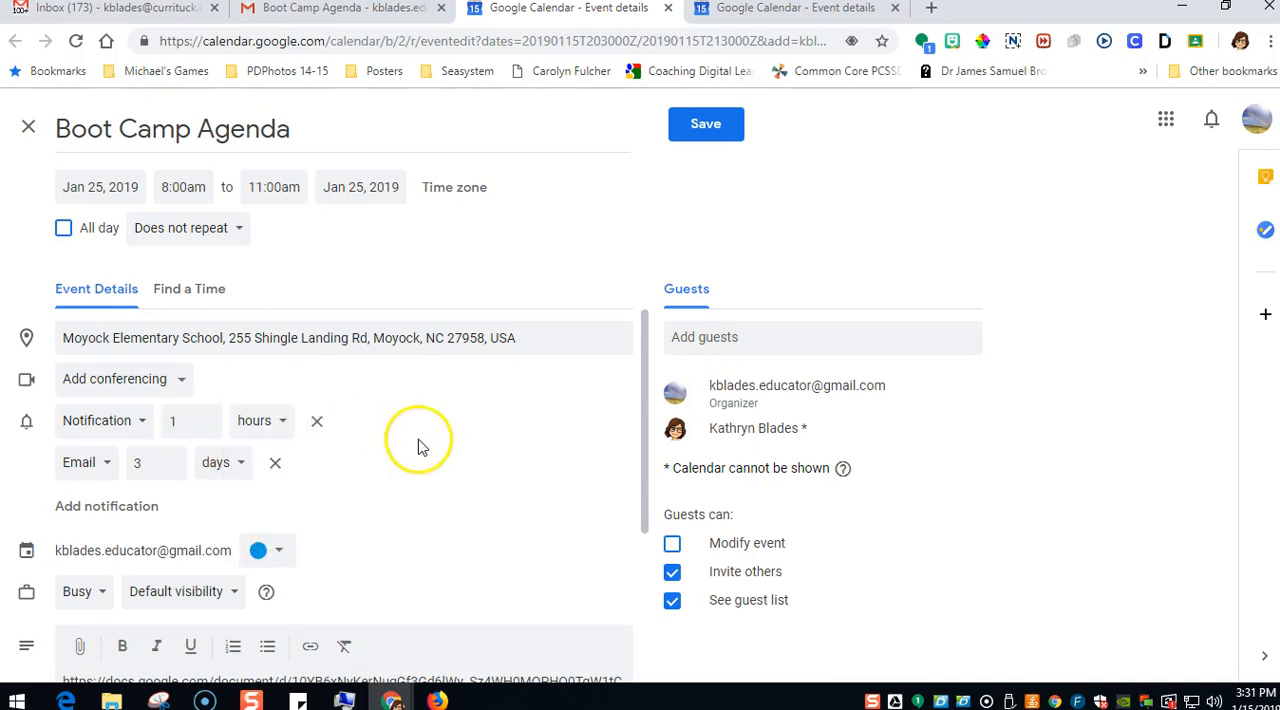
pyautogui.scroll(-3)
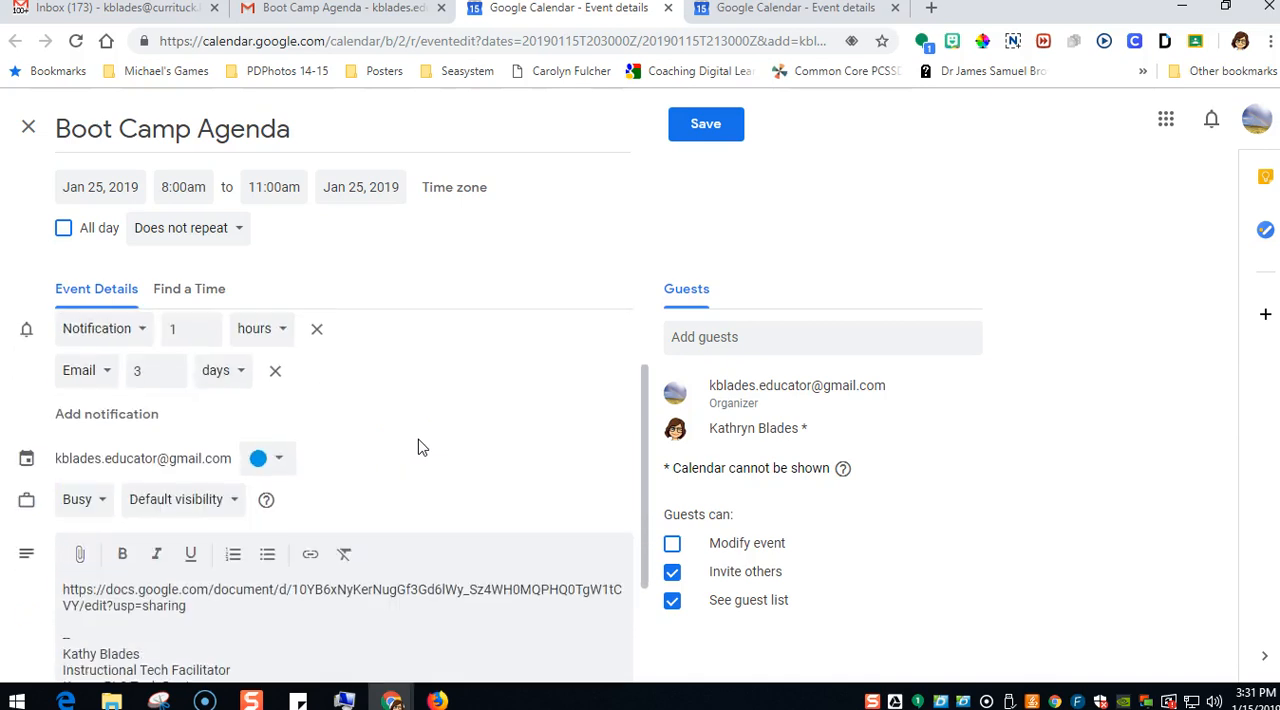
# - Set the event colour to Tomato red
pyautogui.click(258, 458)
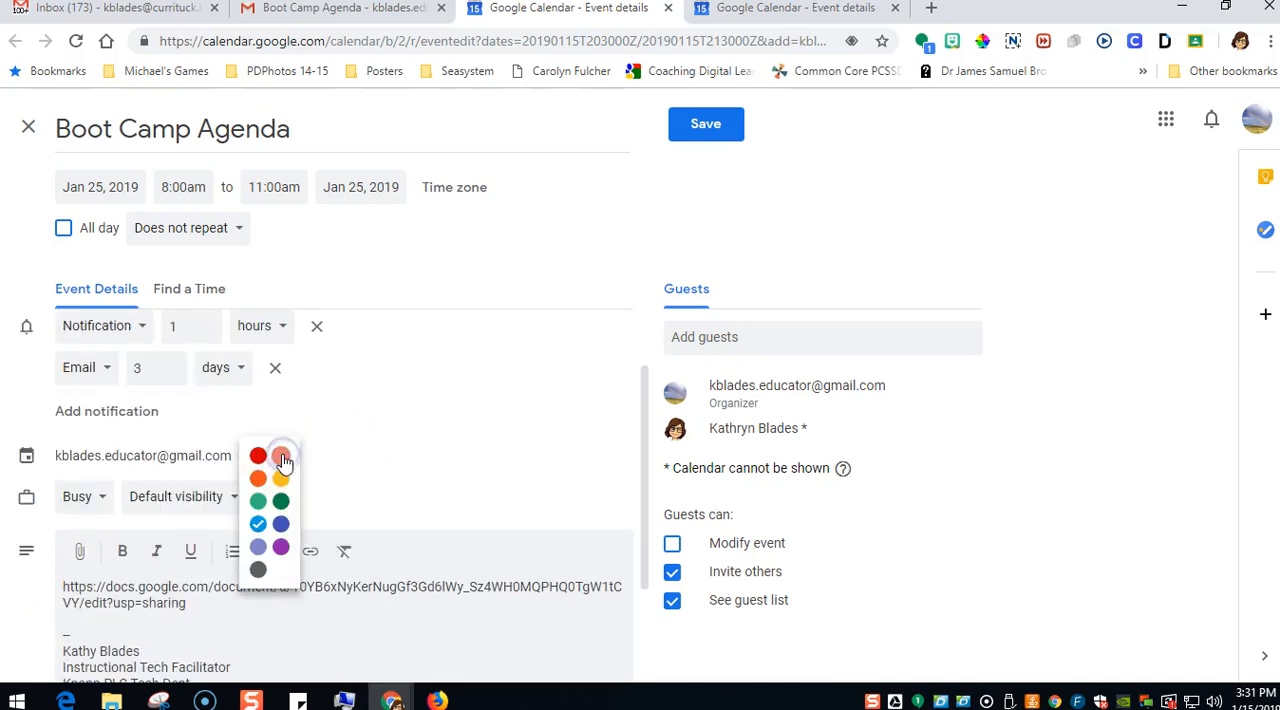
pyautogui.moveTo(364, 456)
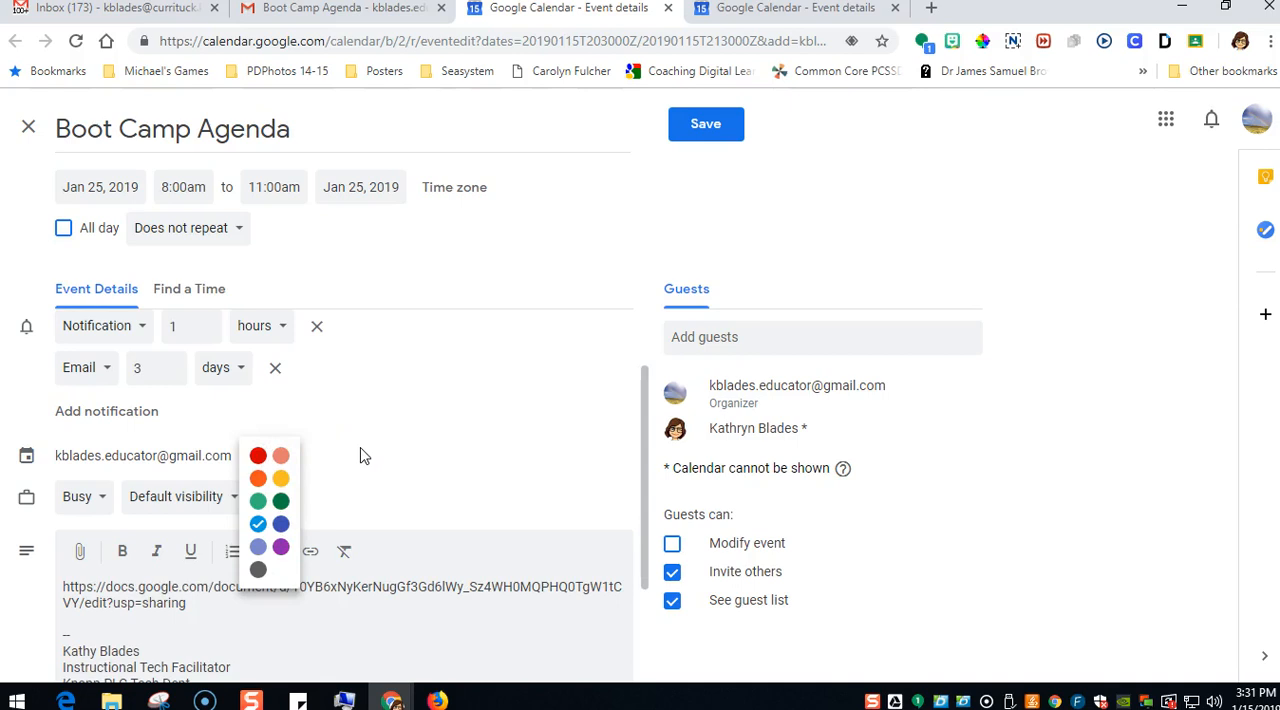
pyautogui.moveTo(258, 456)
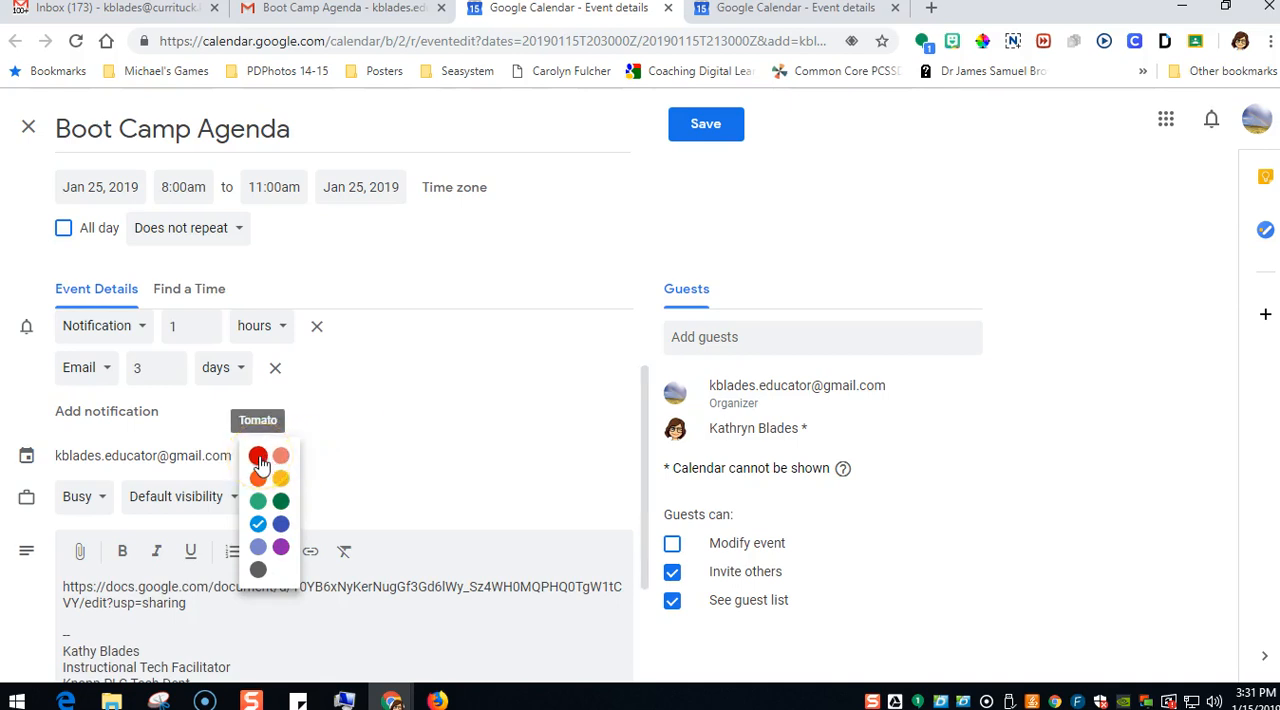
pyautogui.click(258, 456)
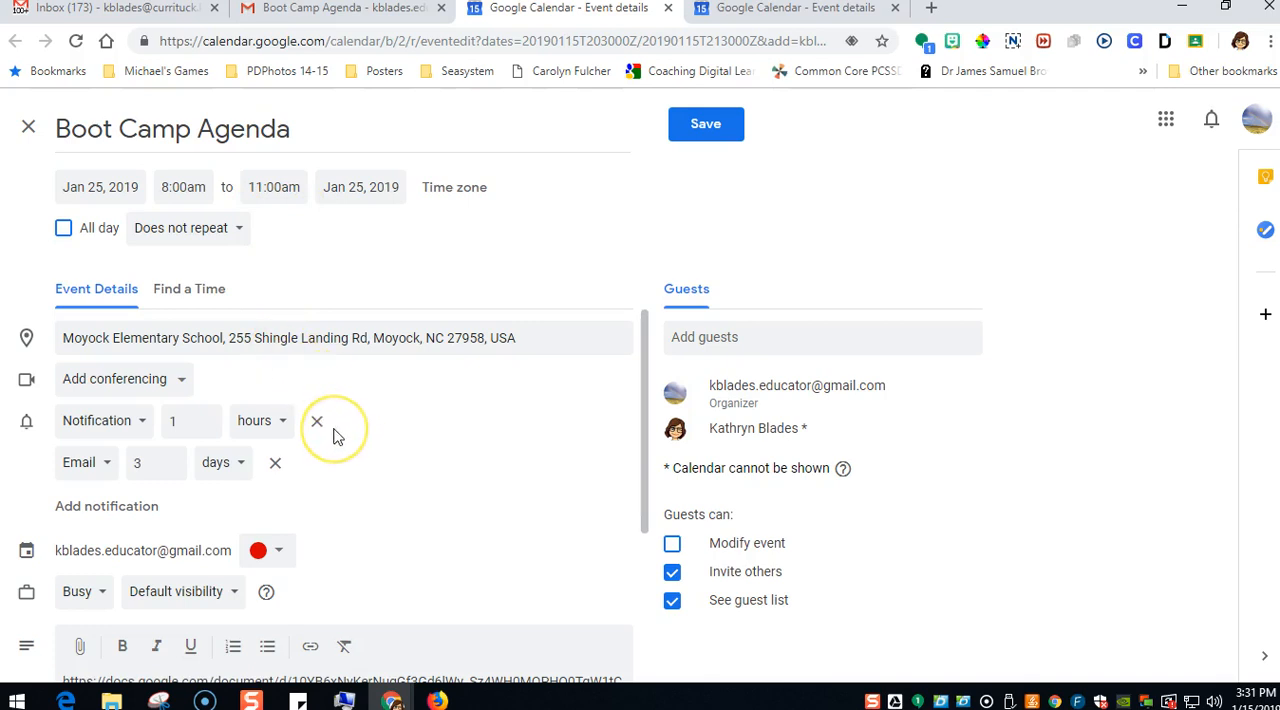
pyautogui.moveTo(332, 478)
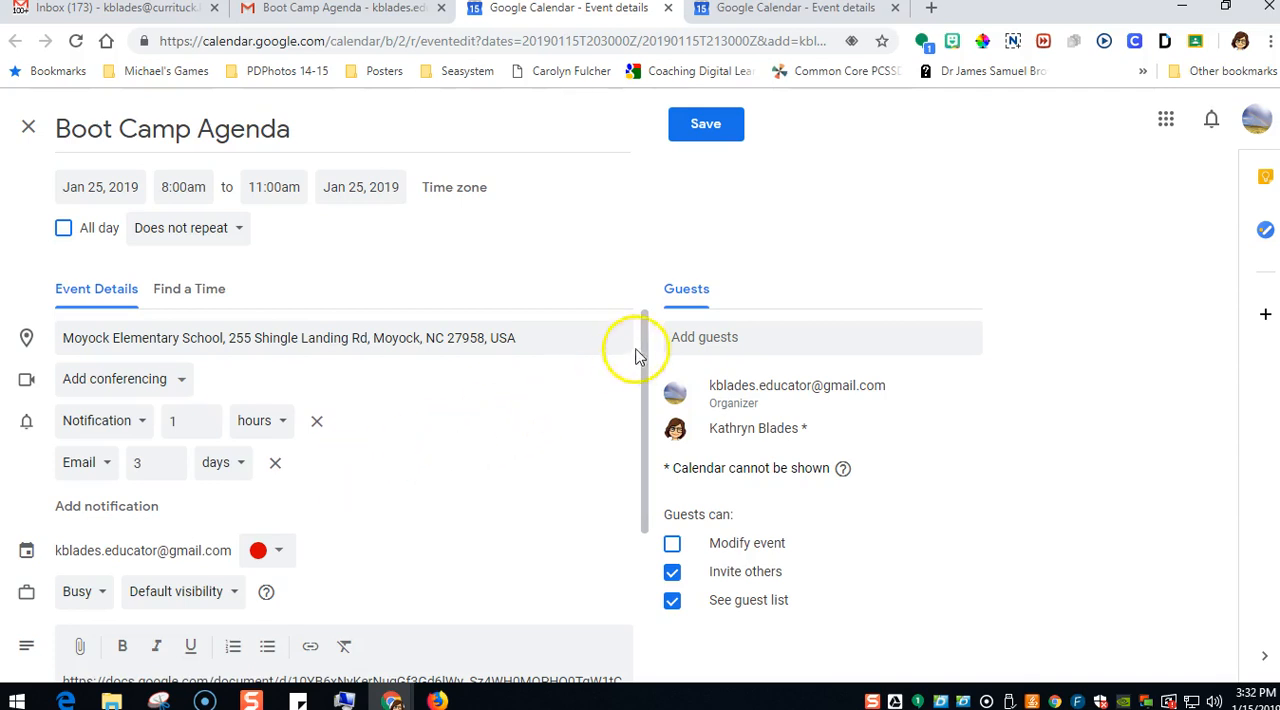
pyautogui.moveTo(684, 330)
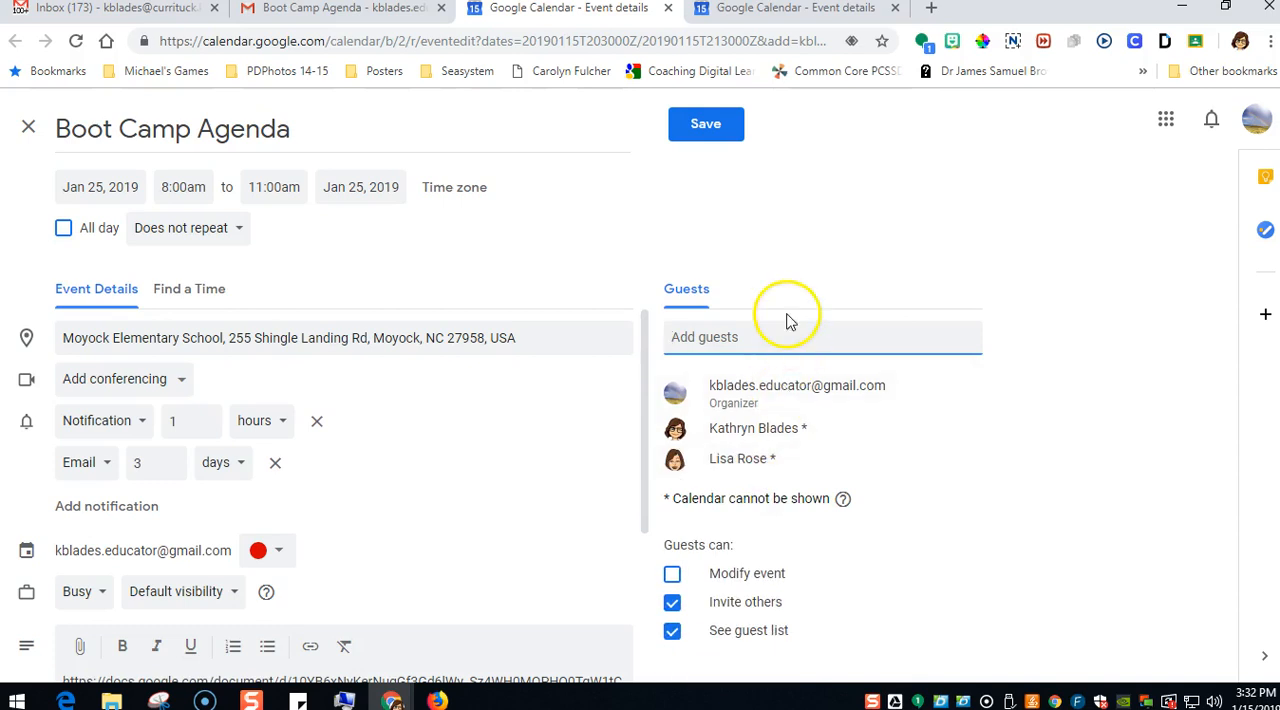
pyautogui.write('L')
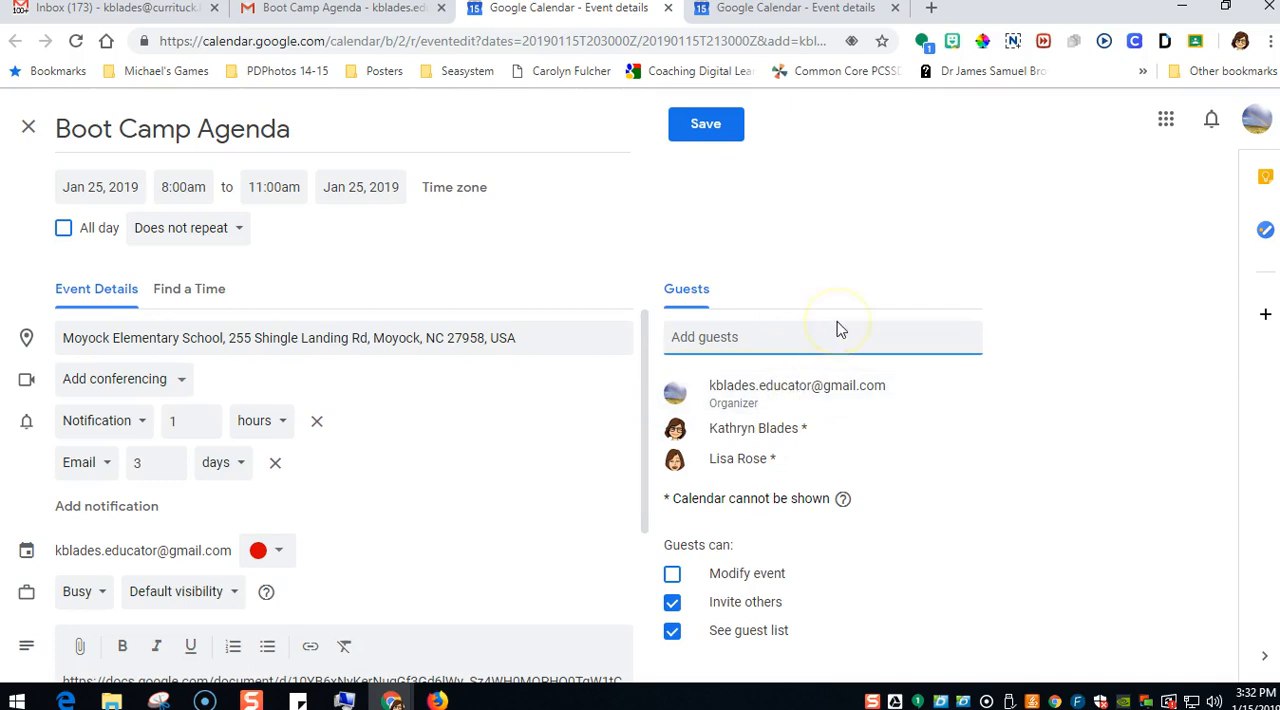
pyautogui.click(704, 124)
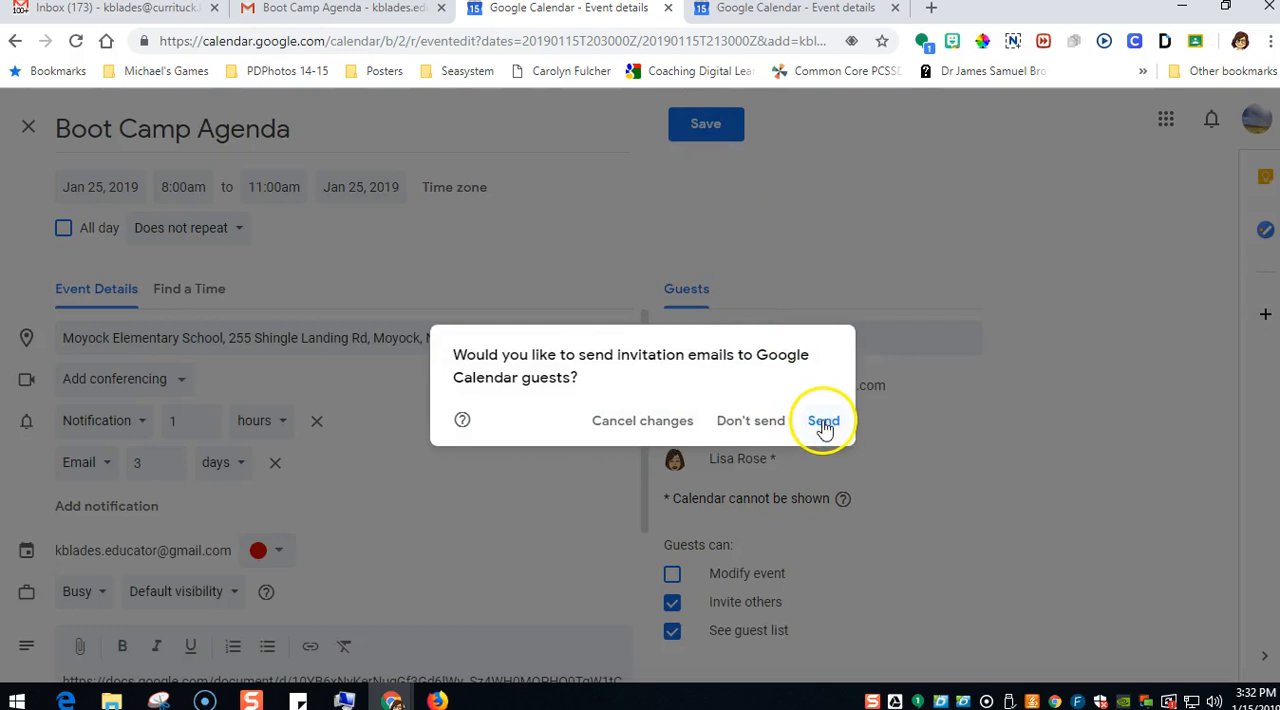
# - Send invitation emails to the event's guests
pyautogui.click(824, 420)
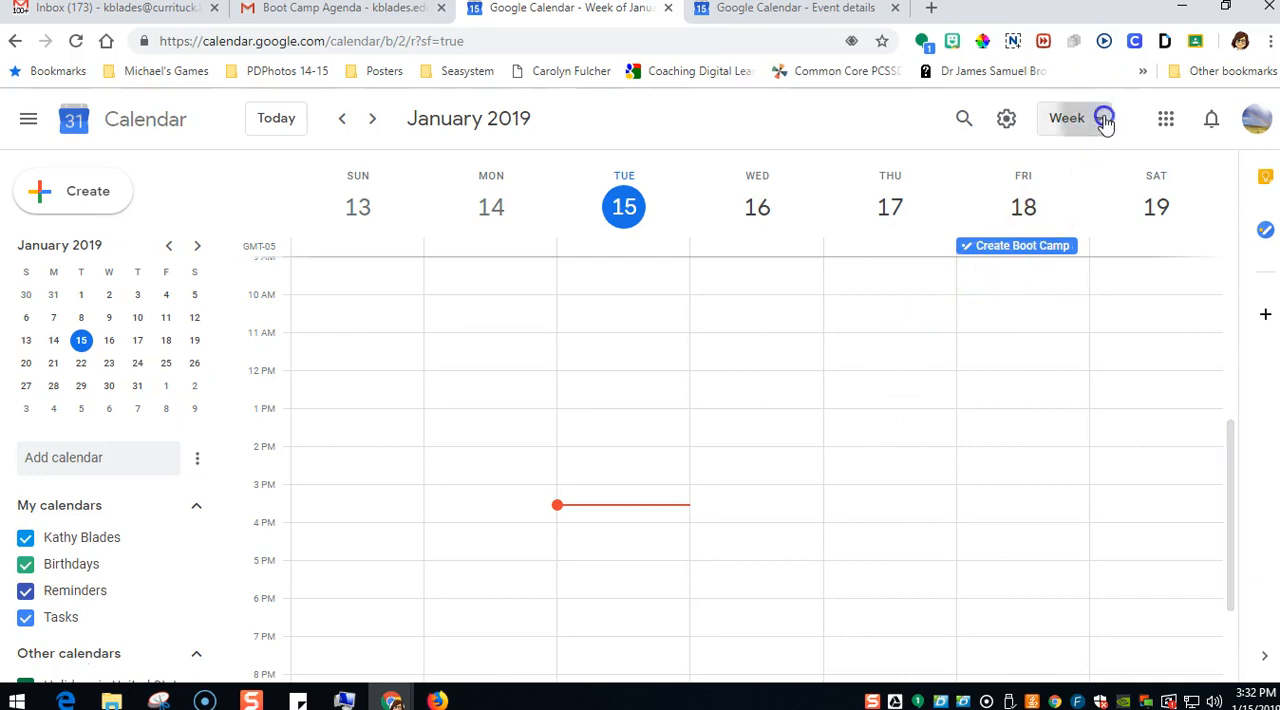
# - Switch to Month view for January 2019 and show the Create Boot Camp task on the 18th
pyautogui.click(1066, 118)
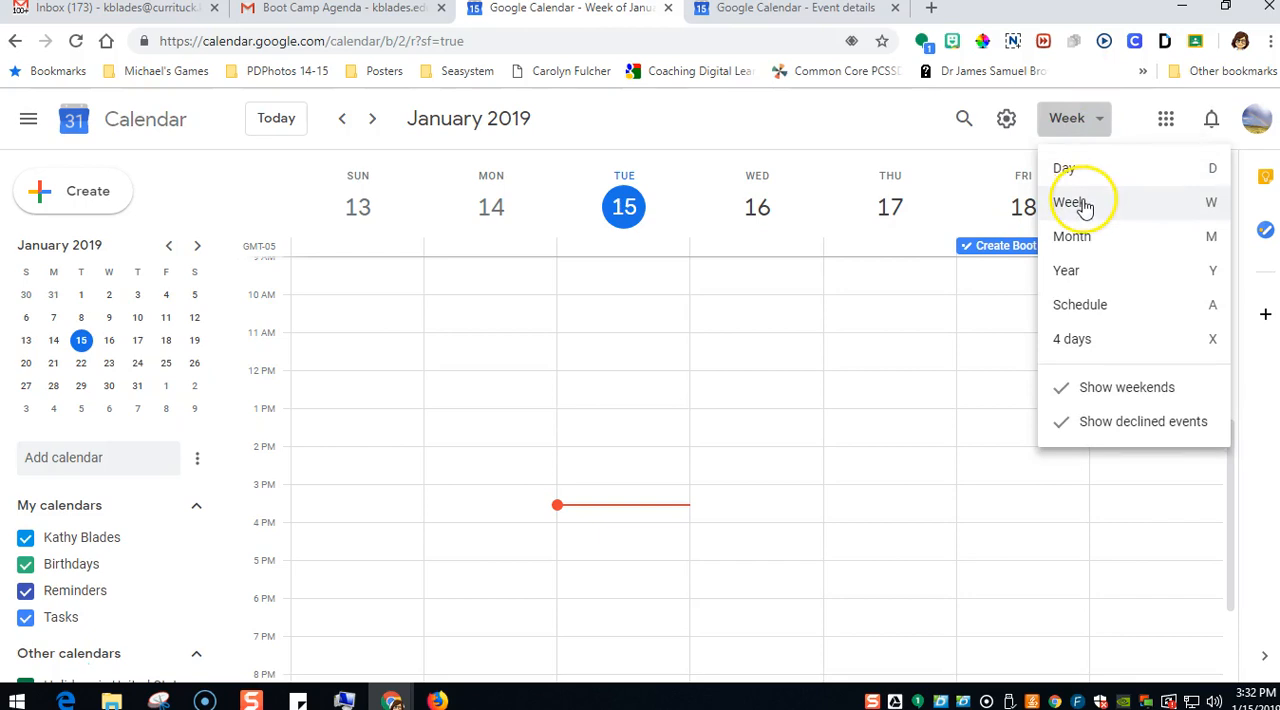
pyautogui.click(1072, 236)
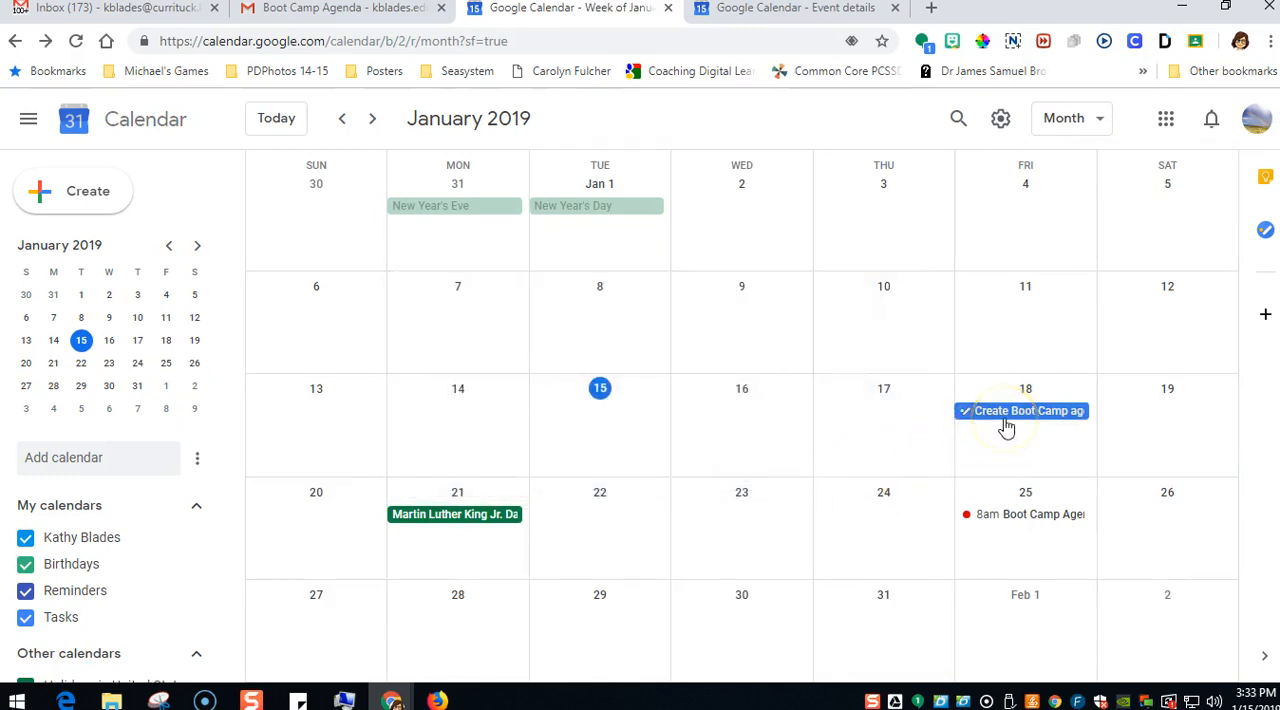
pyautogui.click(1020, 410)
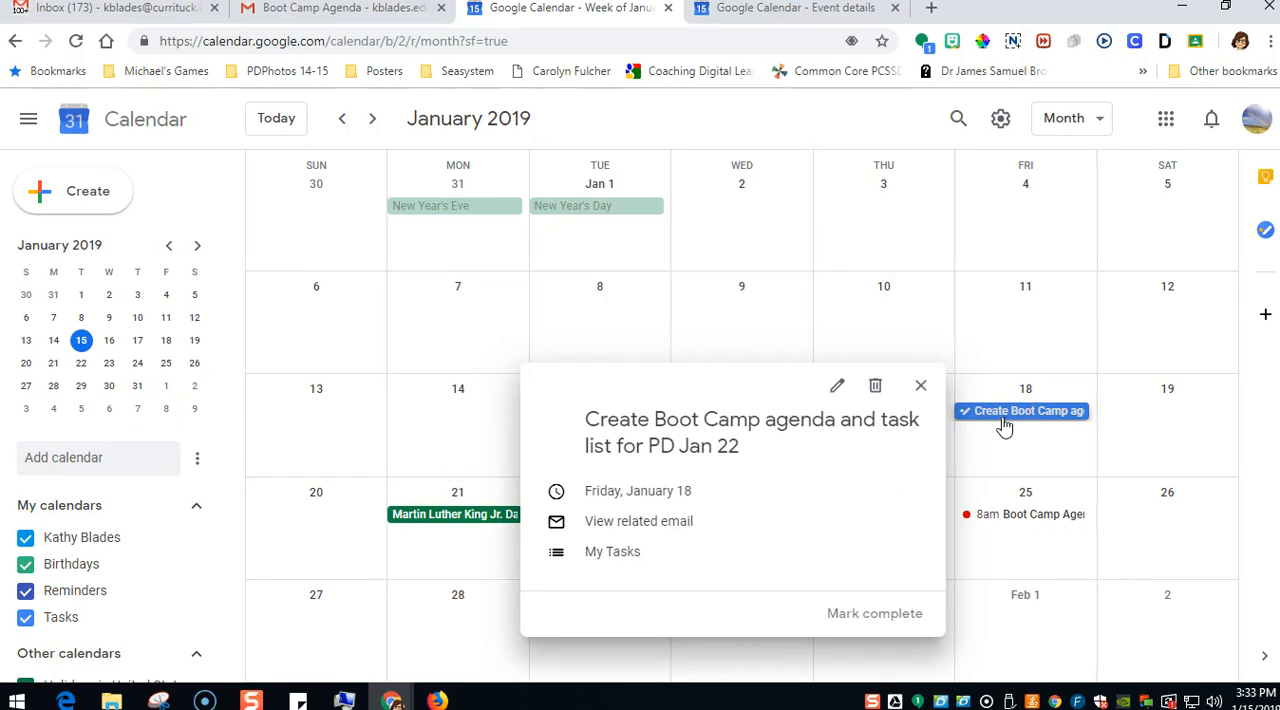
pyautogui.moveTo(876, 388)
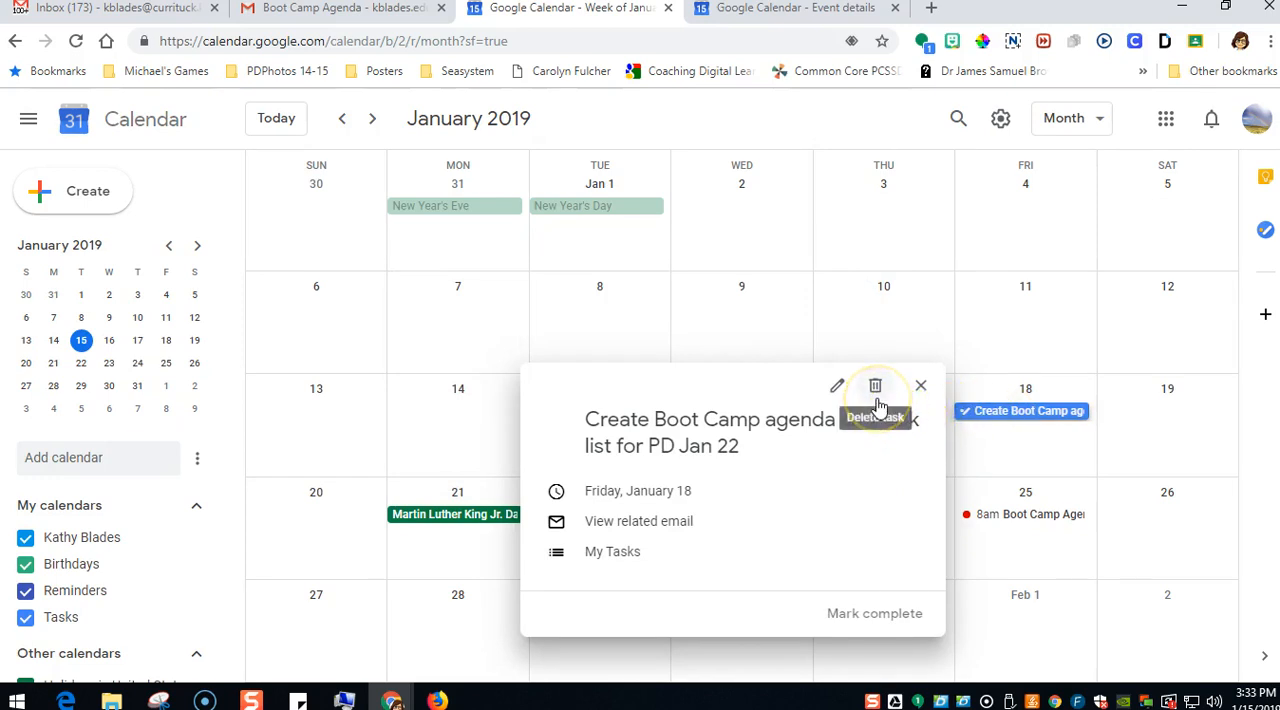
pyautogui.moveTo(876, 388)
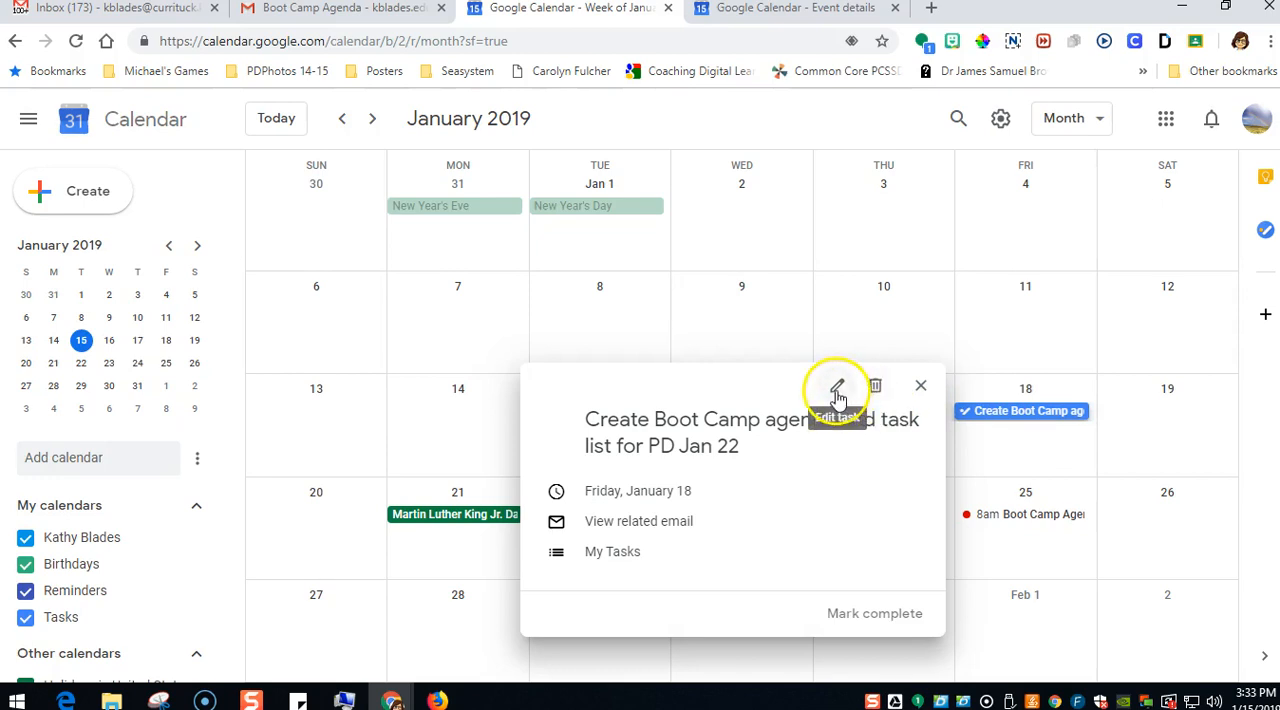
# - Edit the Create Boot Camp task's title field and save it unchanged
pyautogui.click(836, 386)
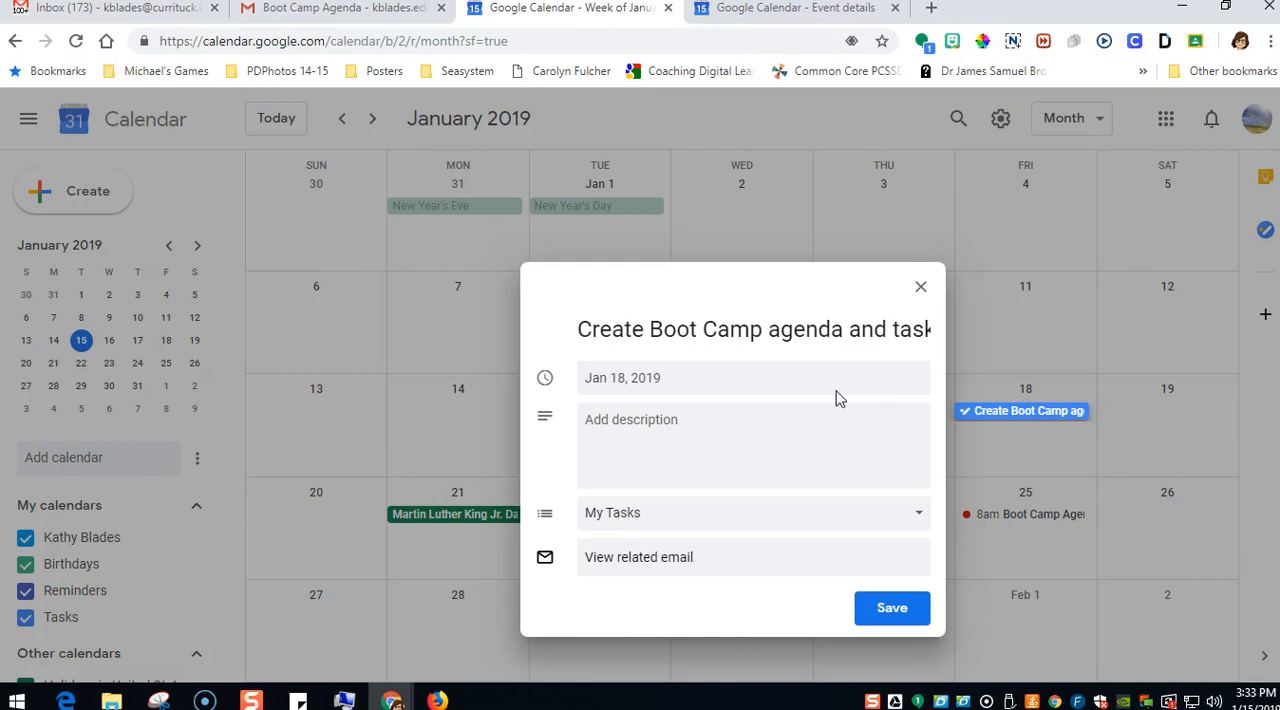
pyautogui.click(578, 328)
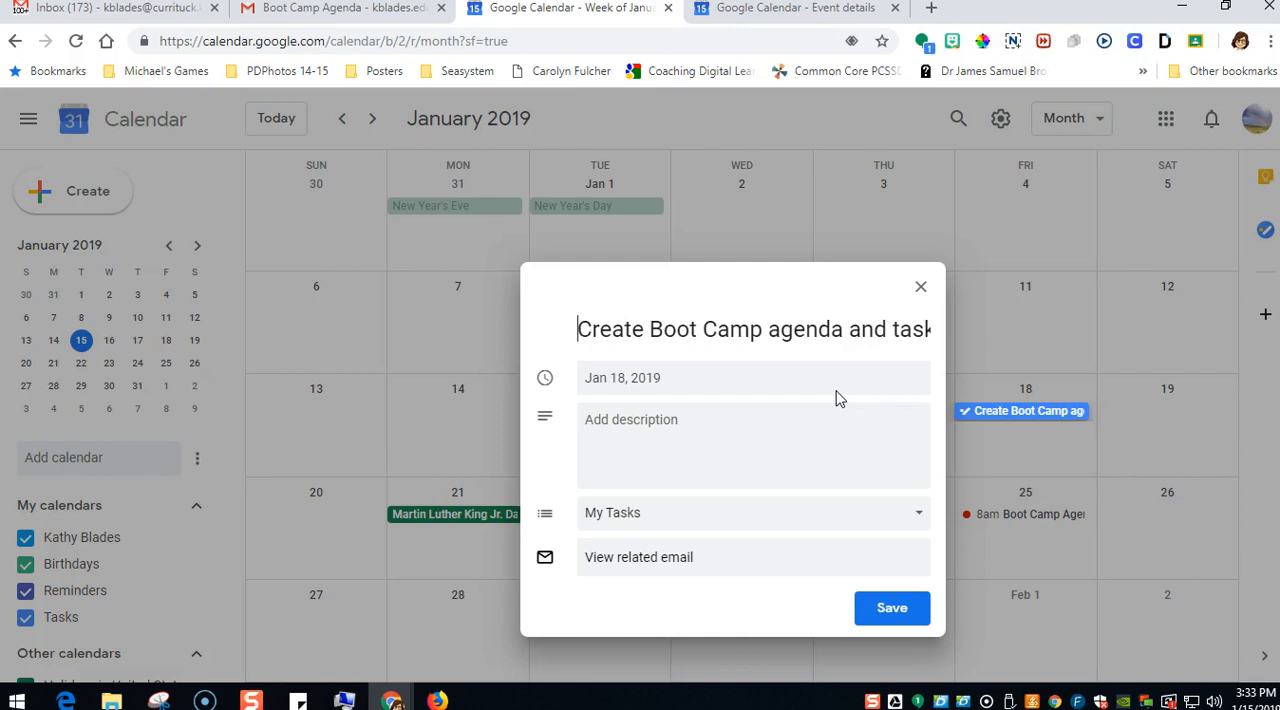
pyautogui.moveTo(910, 518)
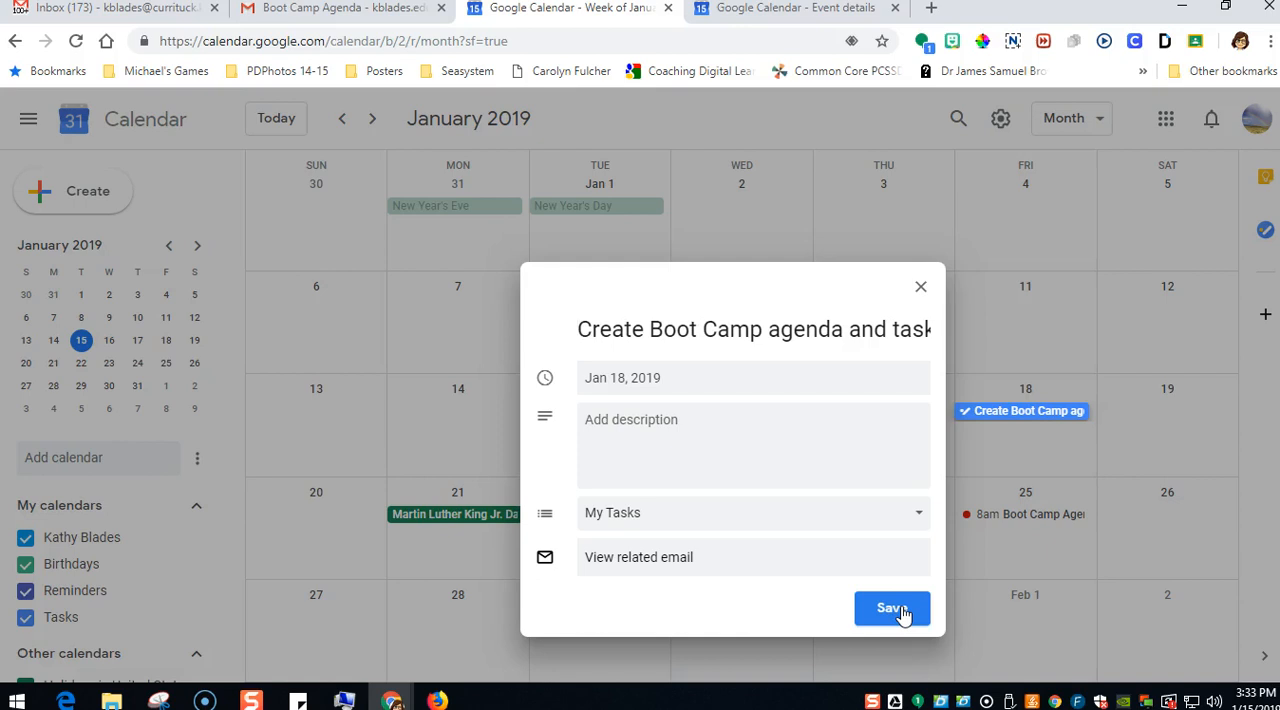
pyautogui.click(890, 608)
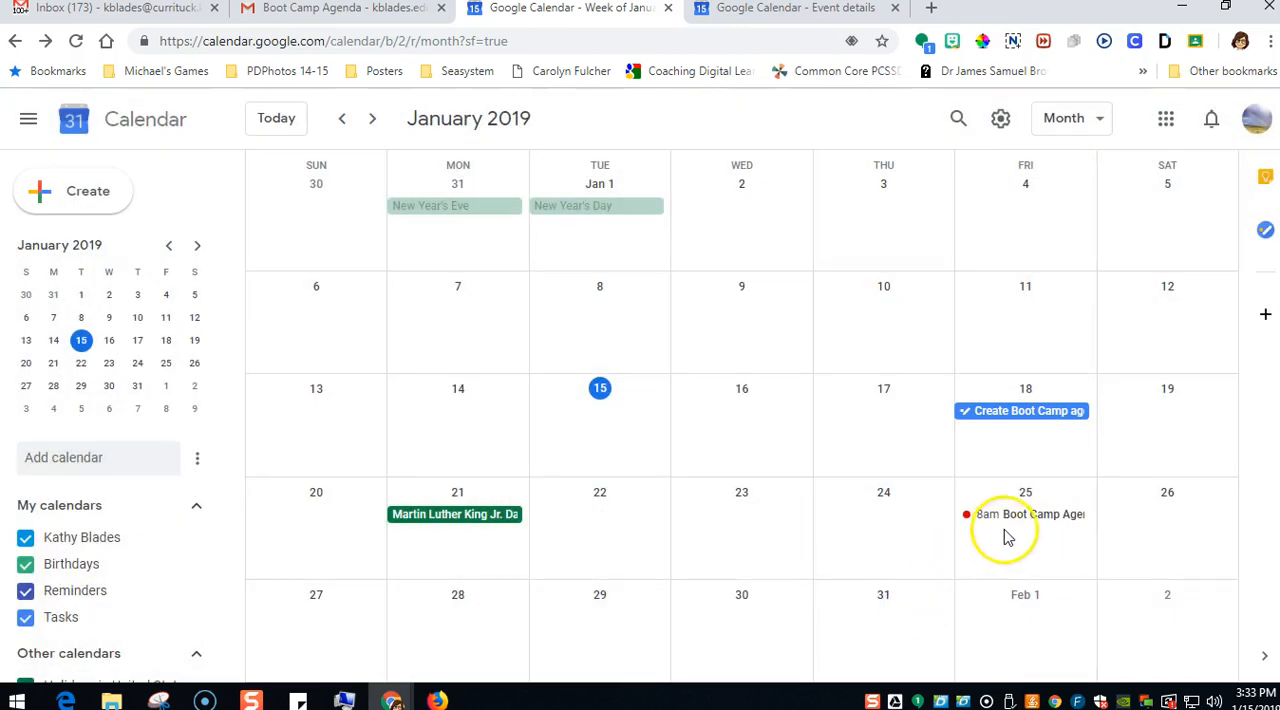
# - Show the details of the Boot Camp Agenda event on January 25
pyautogui.click(1024, 514)
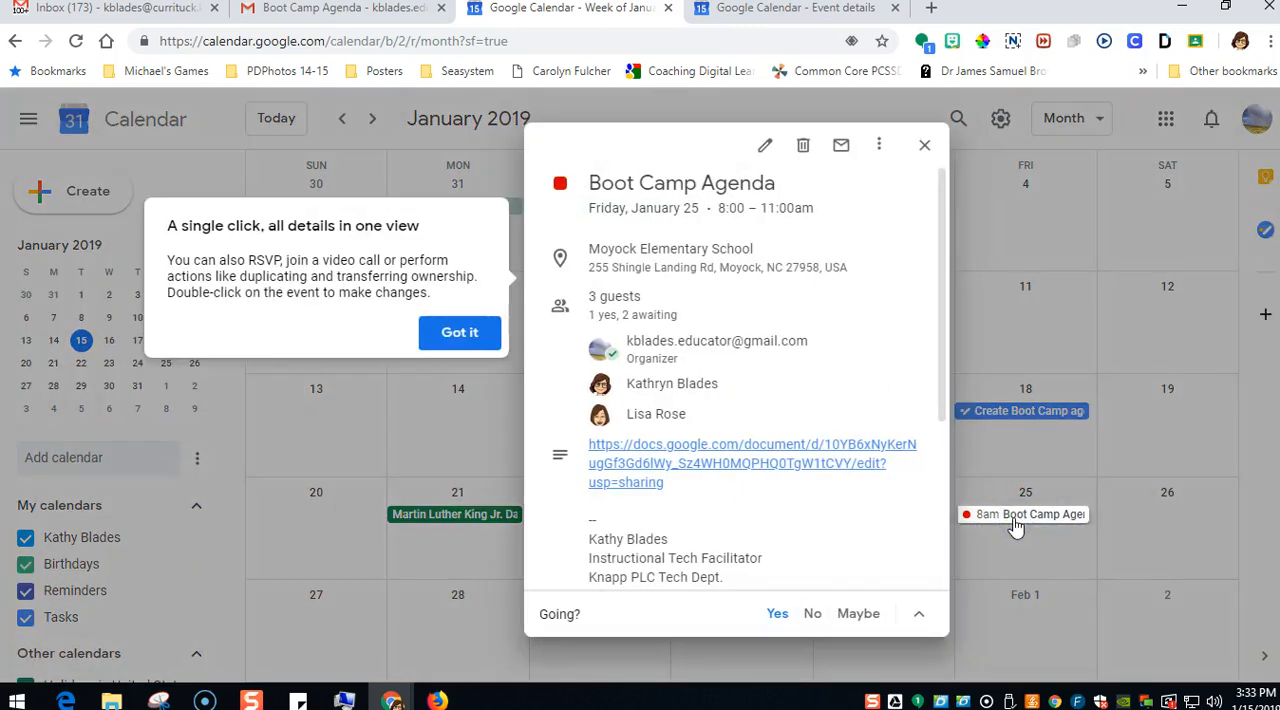
pyautogui.moveTo(764, 144)
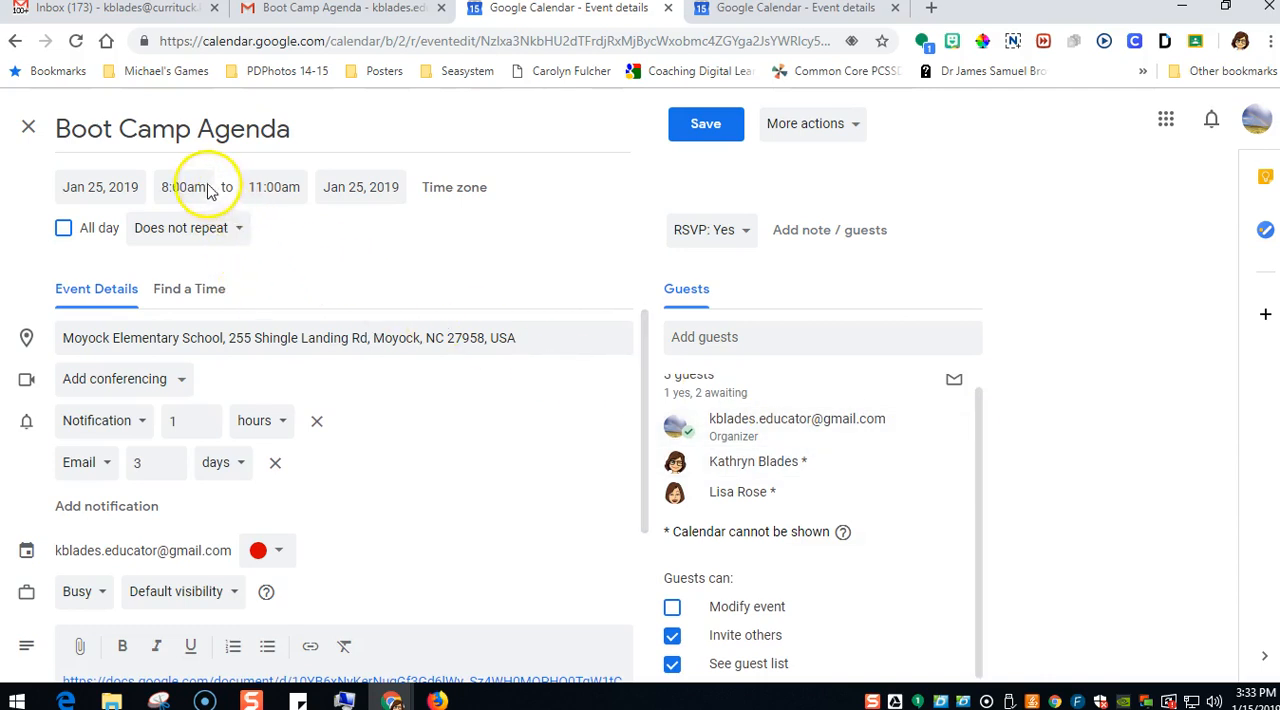
# - Move Boot Camp Agenda to 9:00am–12:00pm on Jan 25 and save the change
pyautogui.click(184, 188)
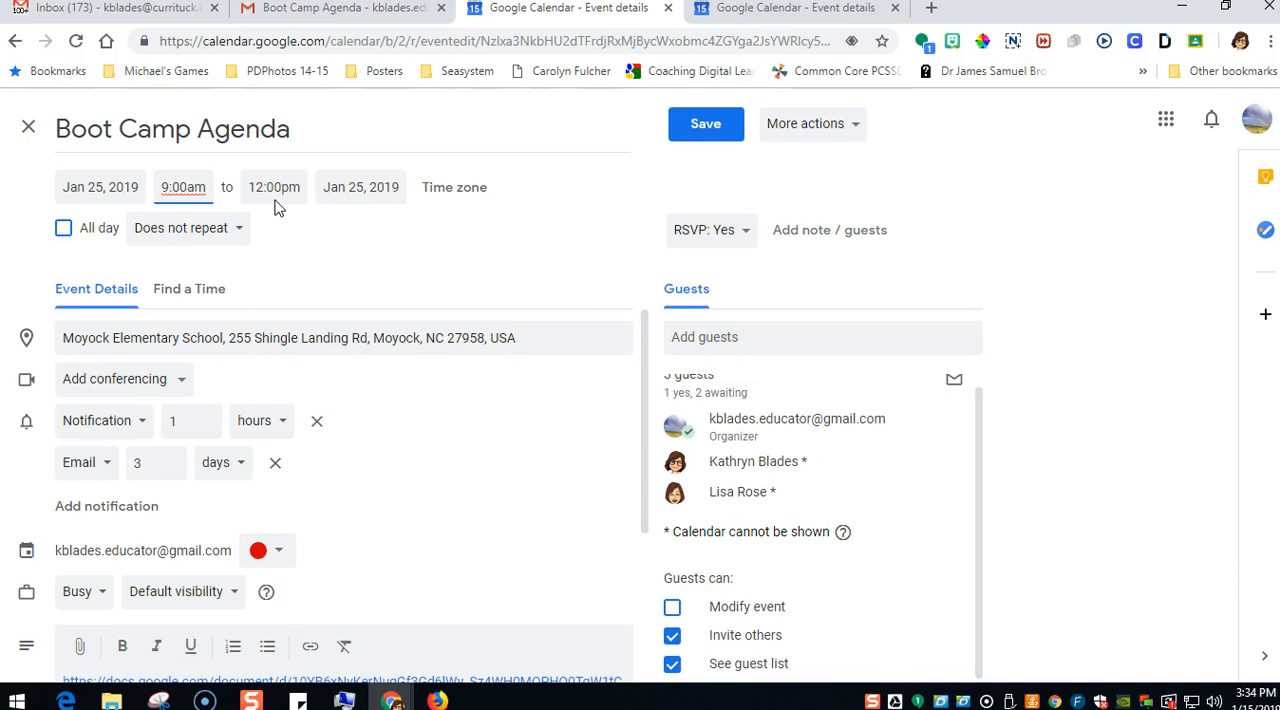
pyautogui.moveTo(704, 124)
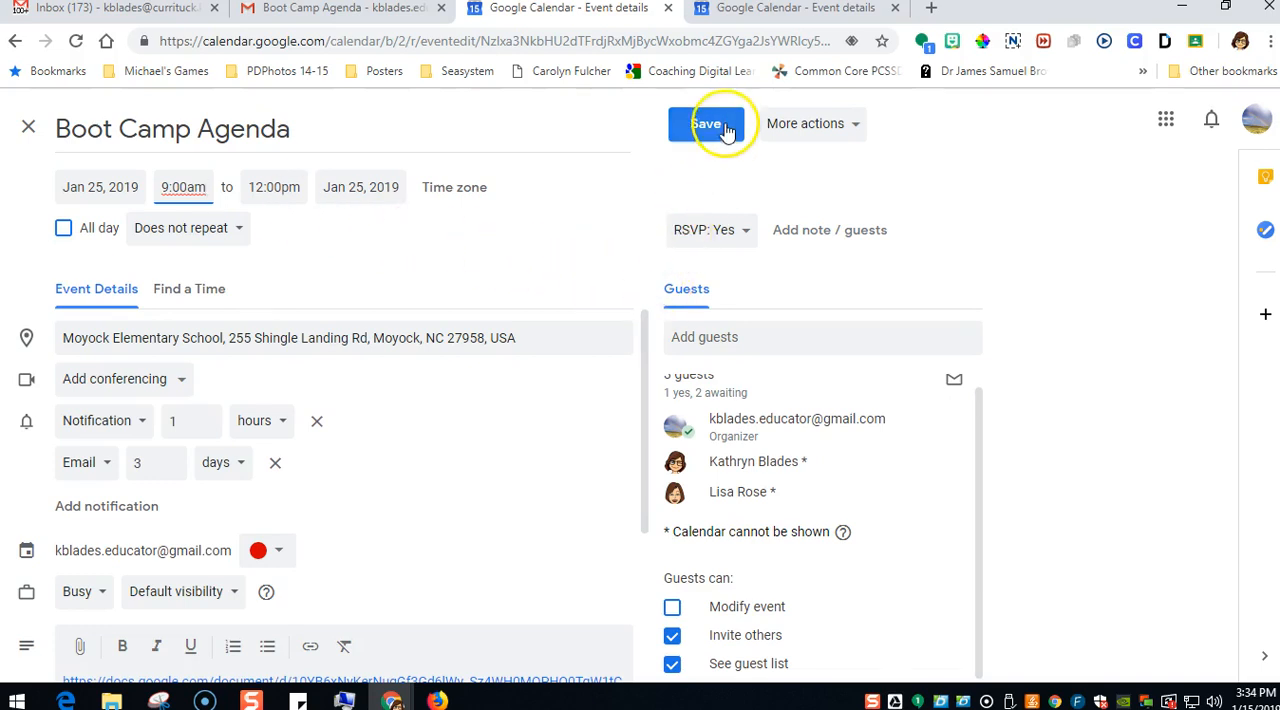
pyautogui.click(704, 124)
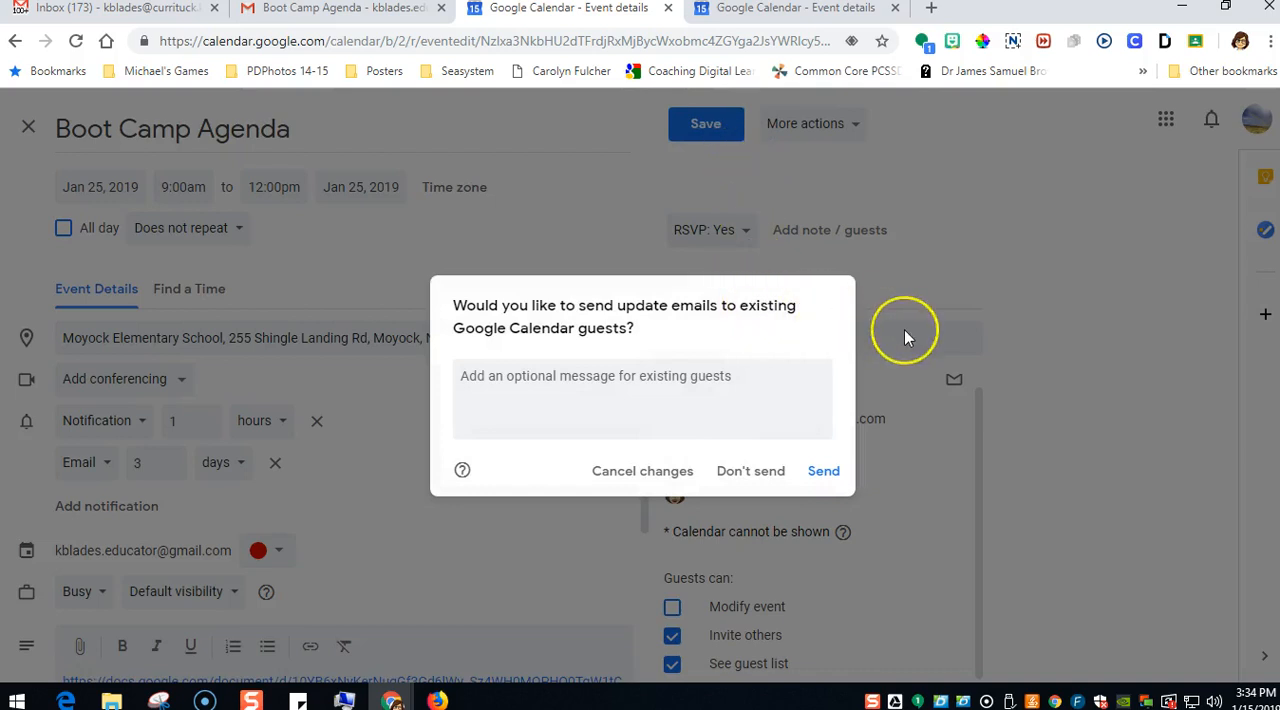
pyautogui.moveTo(904, 330)
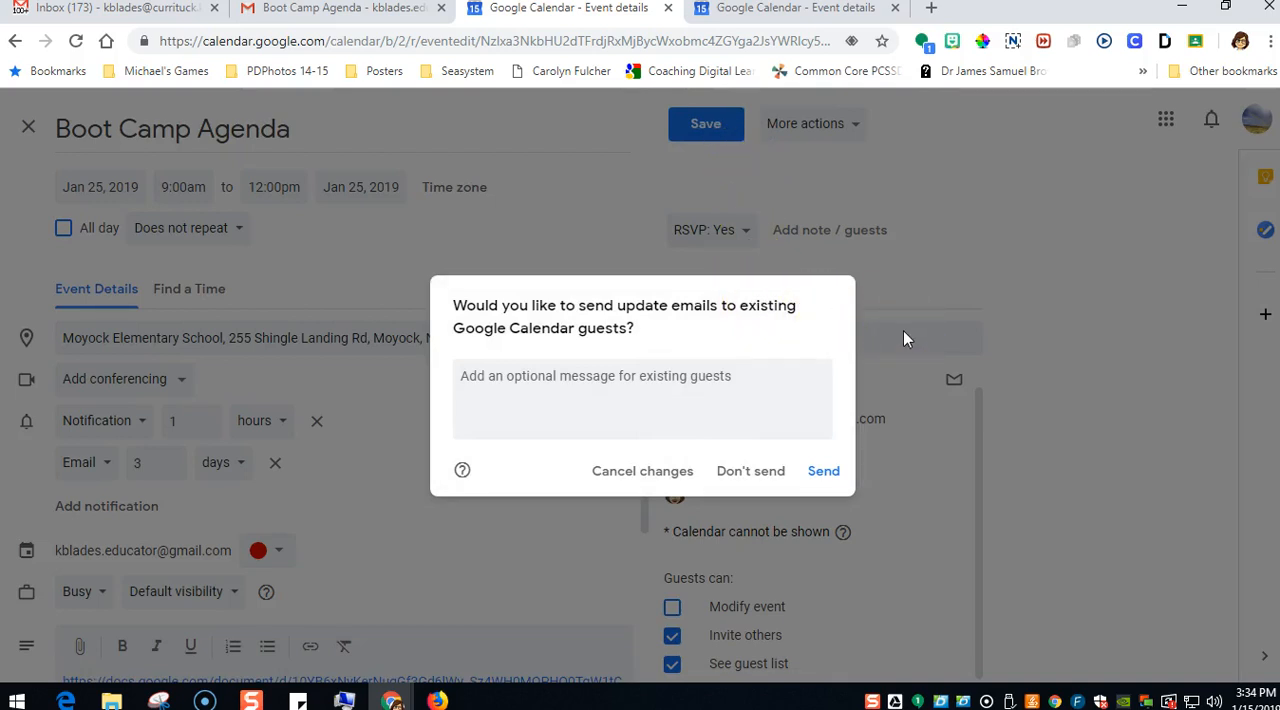
# - Send update emails to guests so the 9am Boot Camp Agenda appears on January 25
pyautogui.click(750, 470)
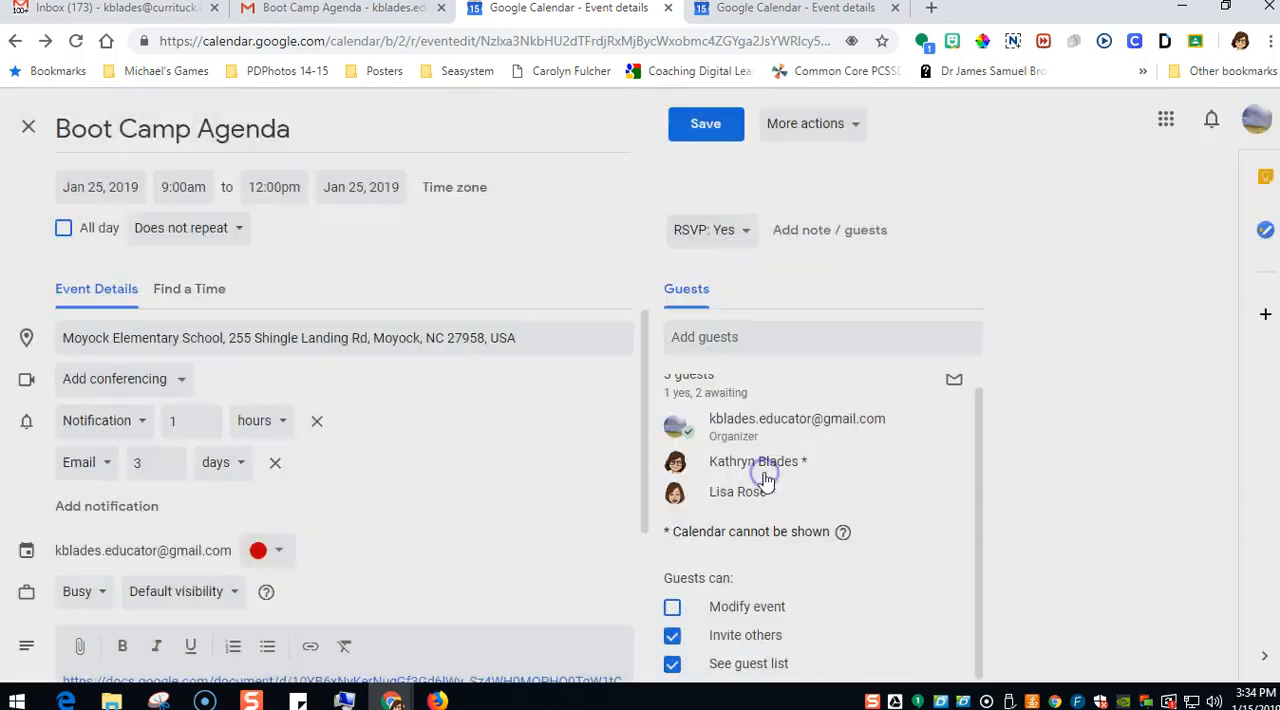
pyautogui.click(704, 124)
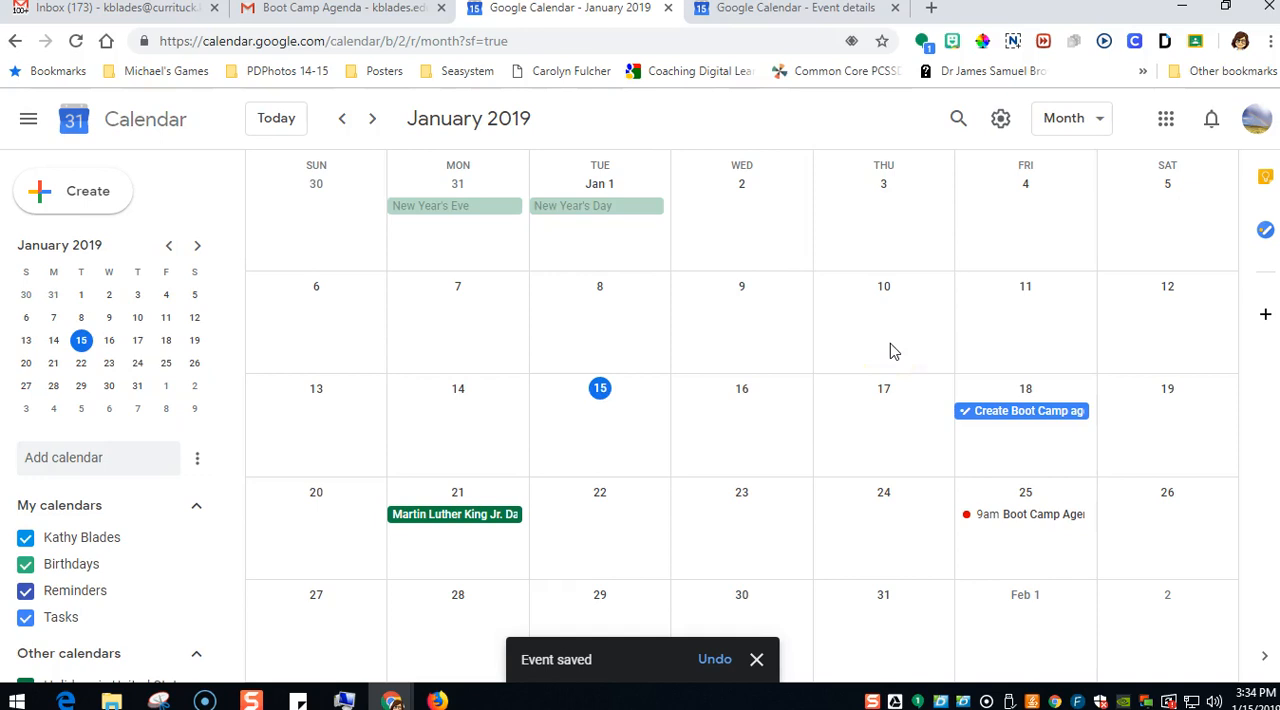
pyautogui.moveTo(866, 312)
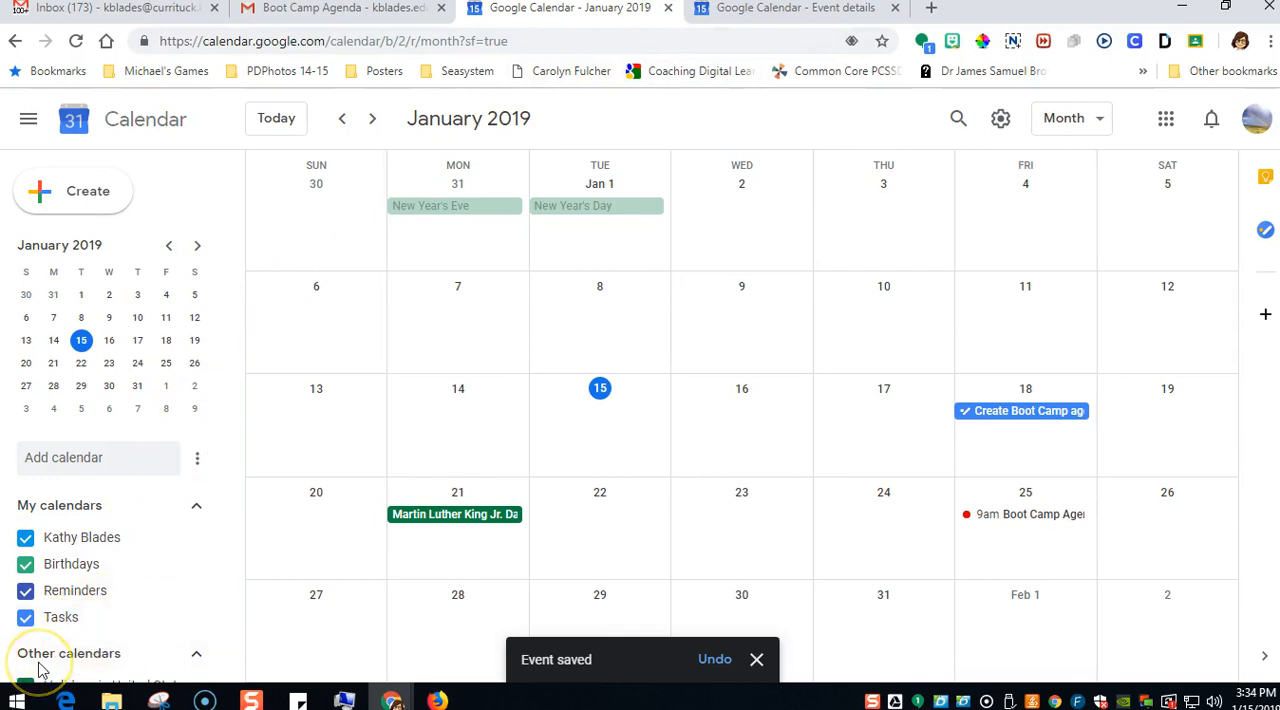
pyautogui.click(756, 660)
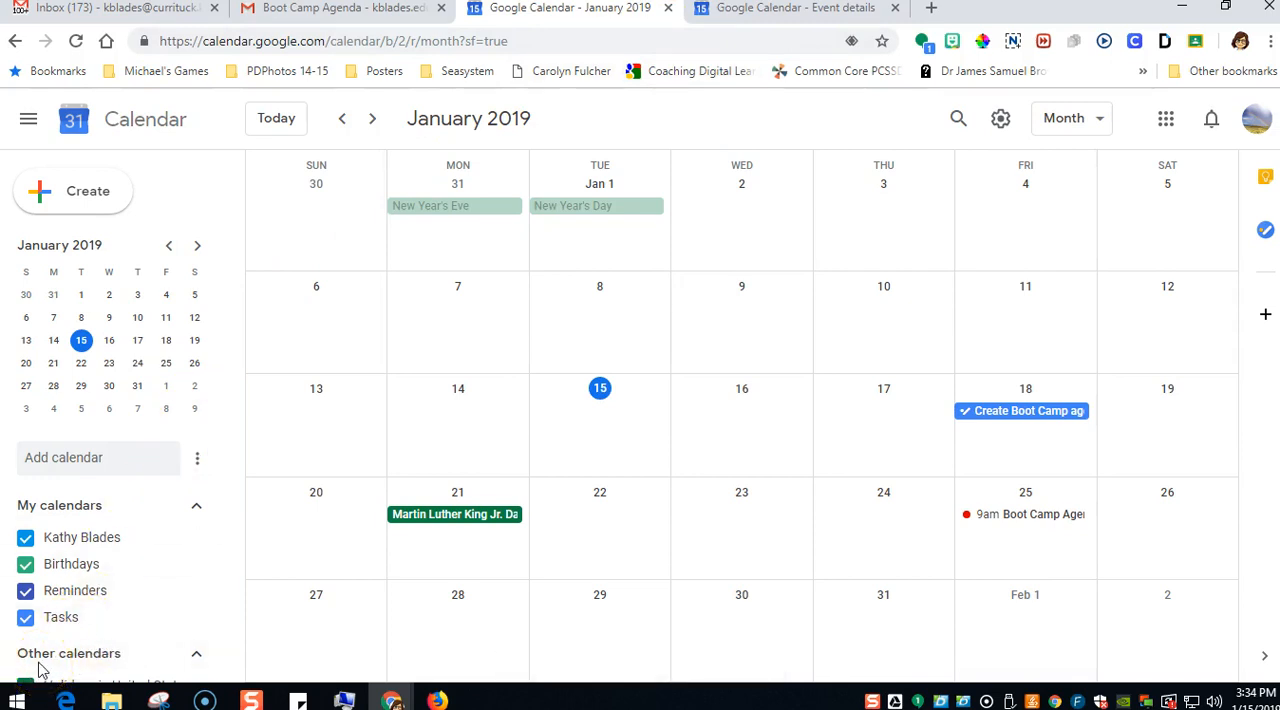